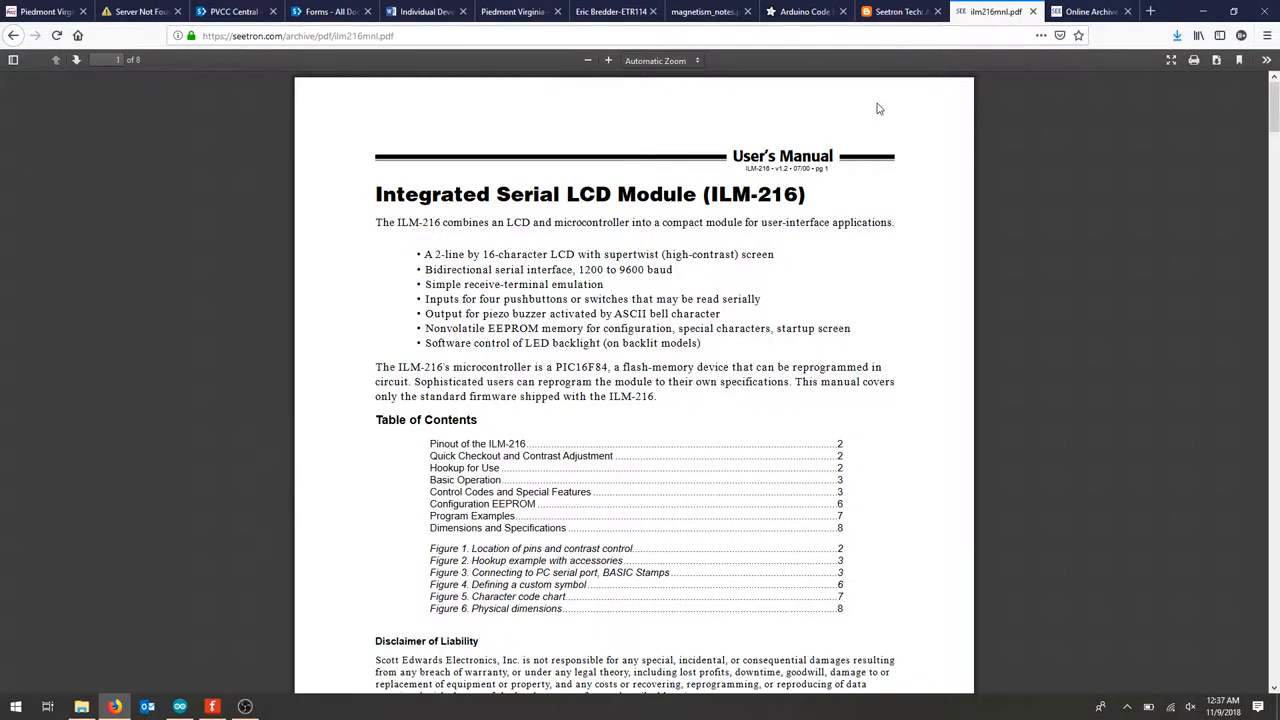
mouse_move(444, 184)
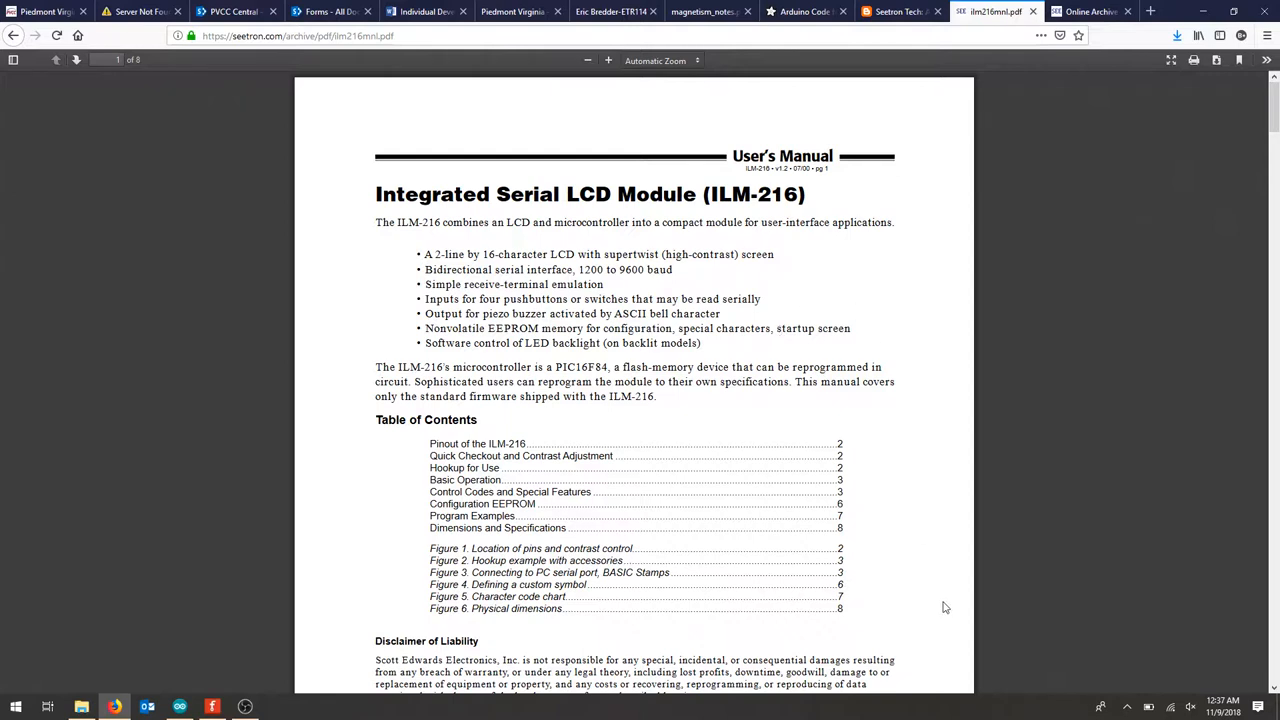
- Review the manual pinout, highlight the Seetron archive heading, then view the ILM-216L blog post
scroll(down, 3)
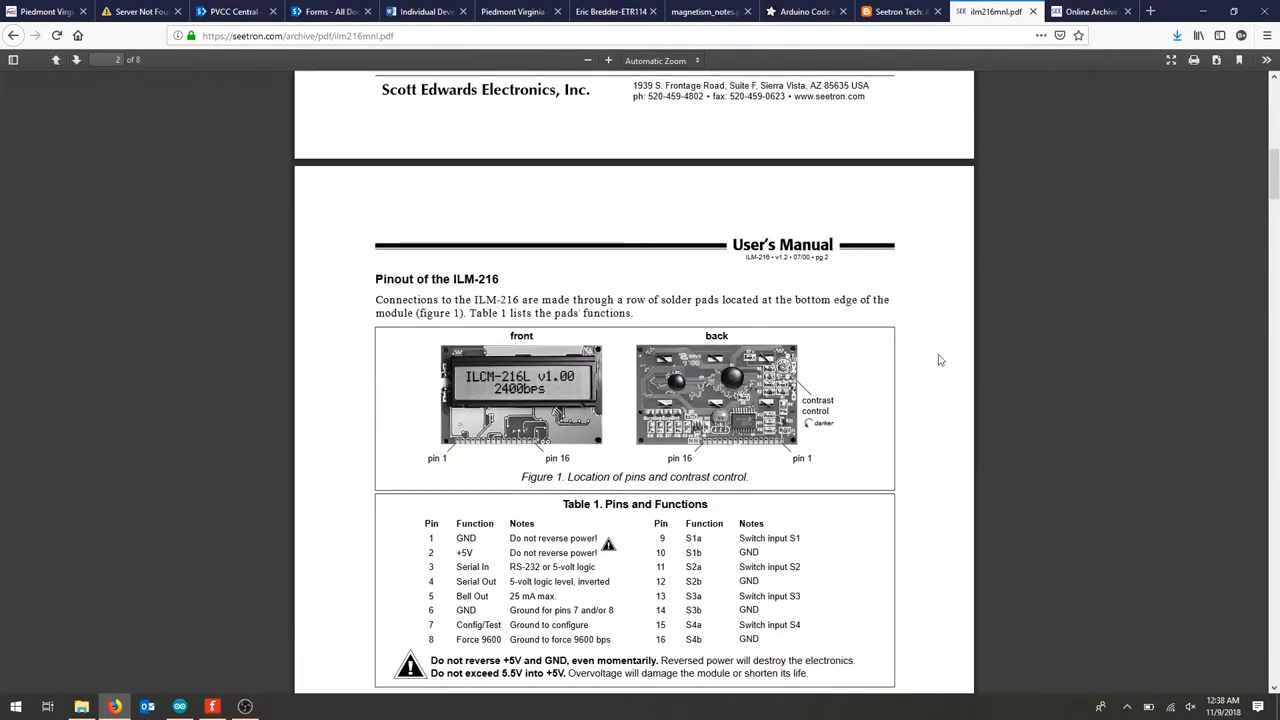
click(1084, 12)
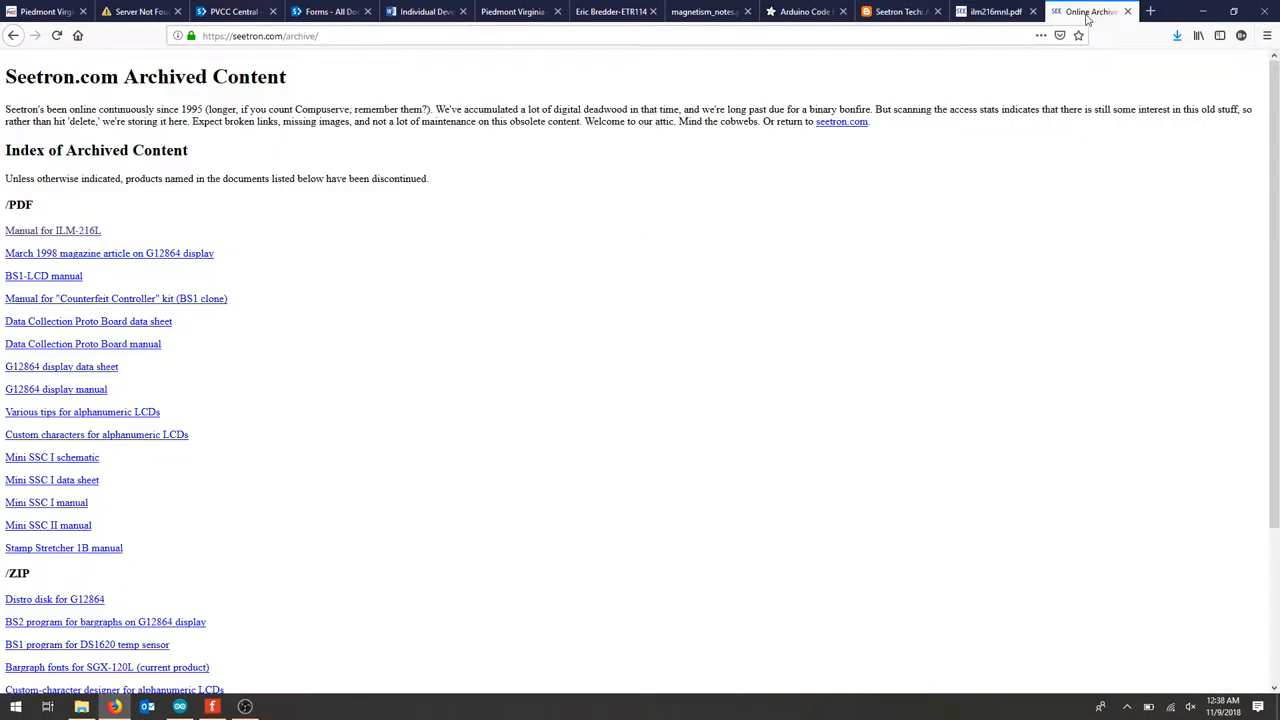
drag(4, 76, 270, 108)
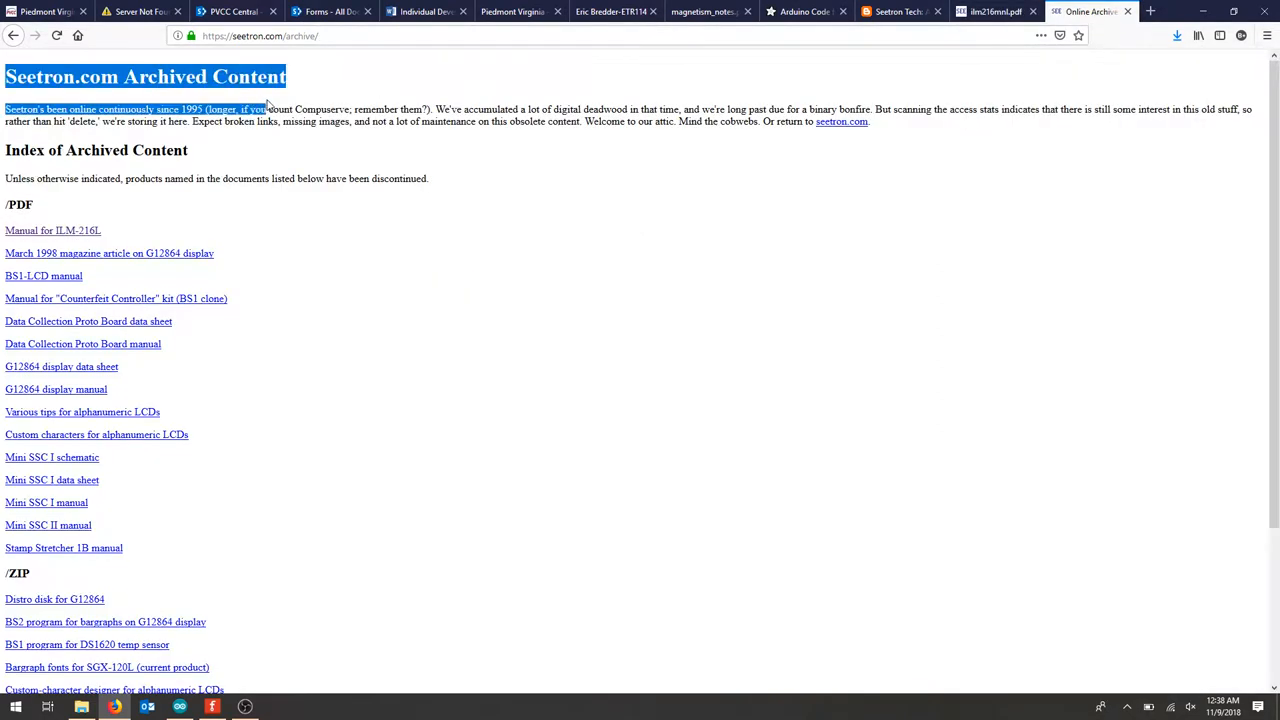
click(92, 210)
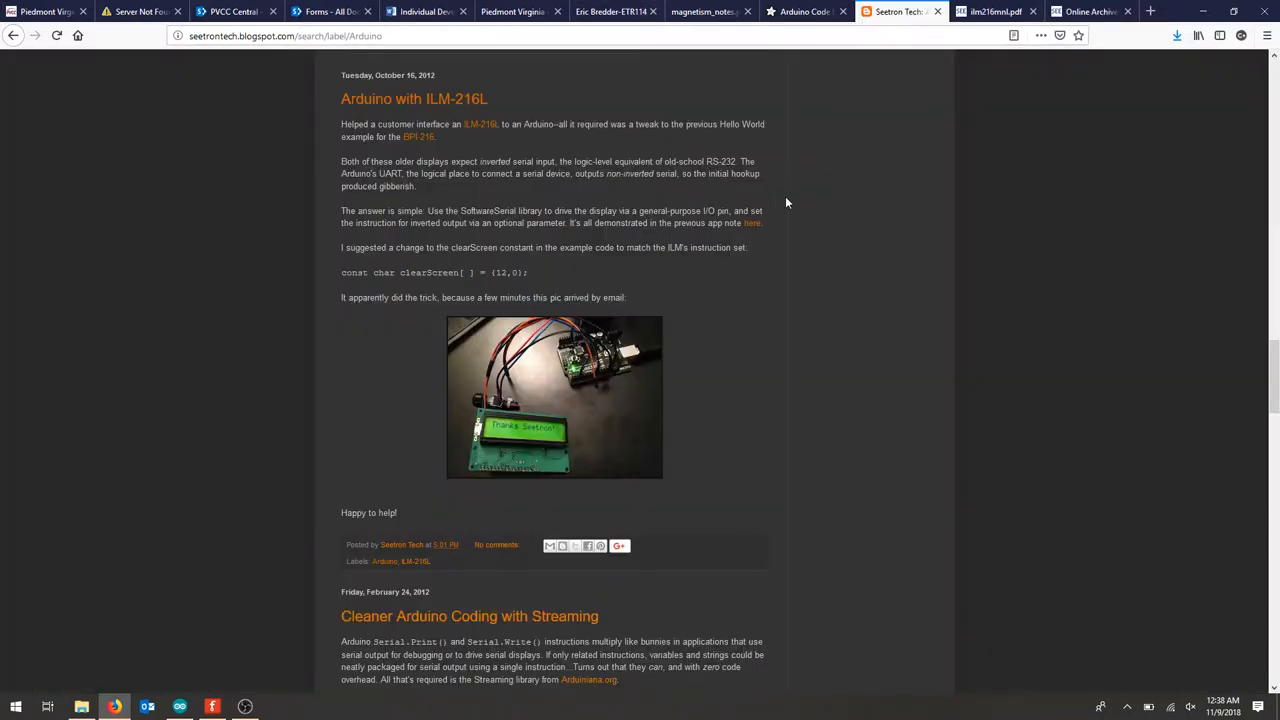
mouse_move(644, 240)
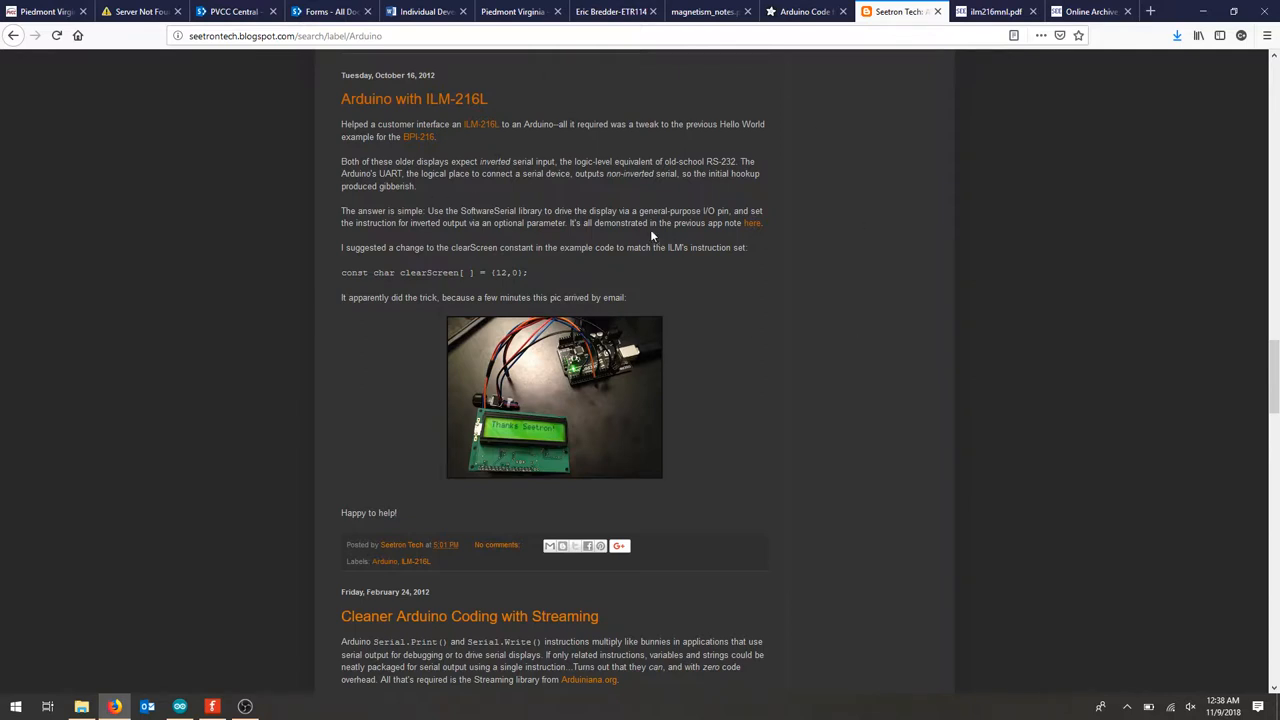
mouse_move(418, 136)
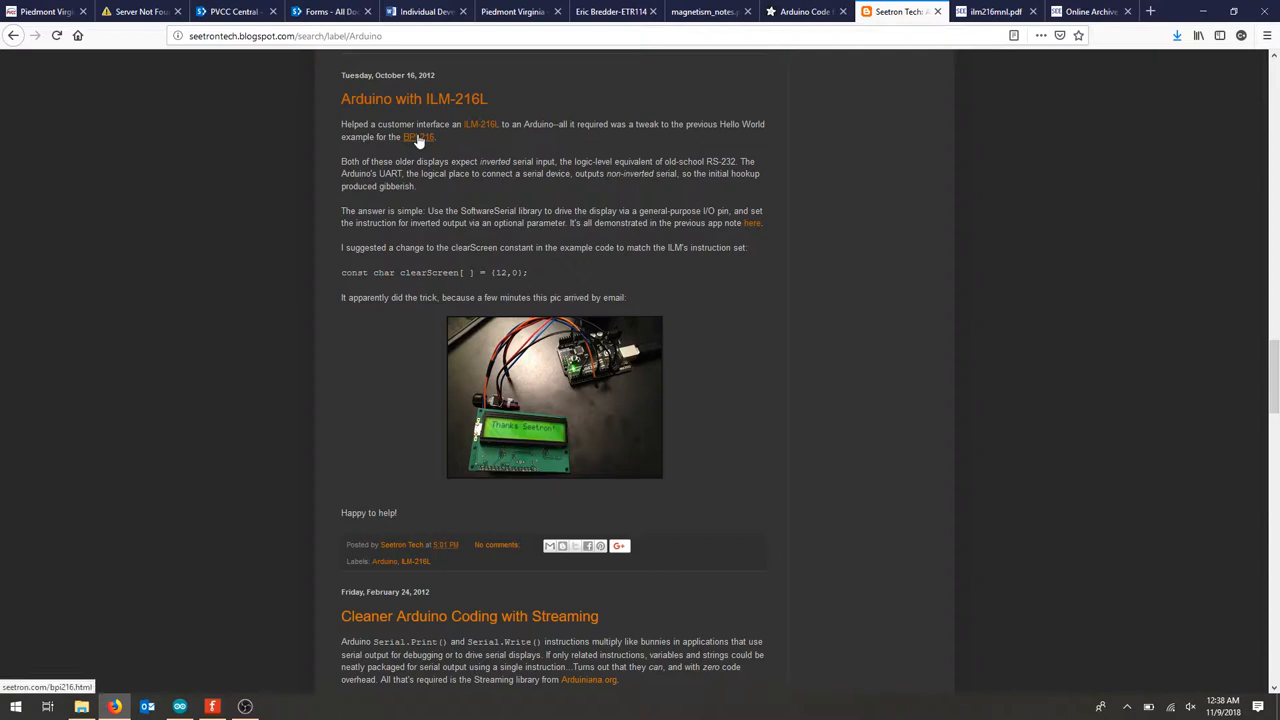
mouse_move(480, 152)
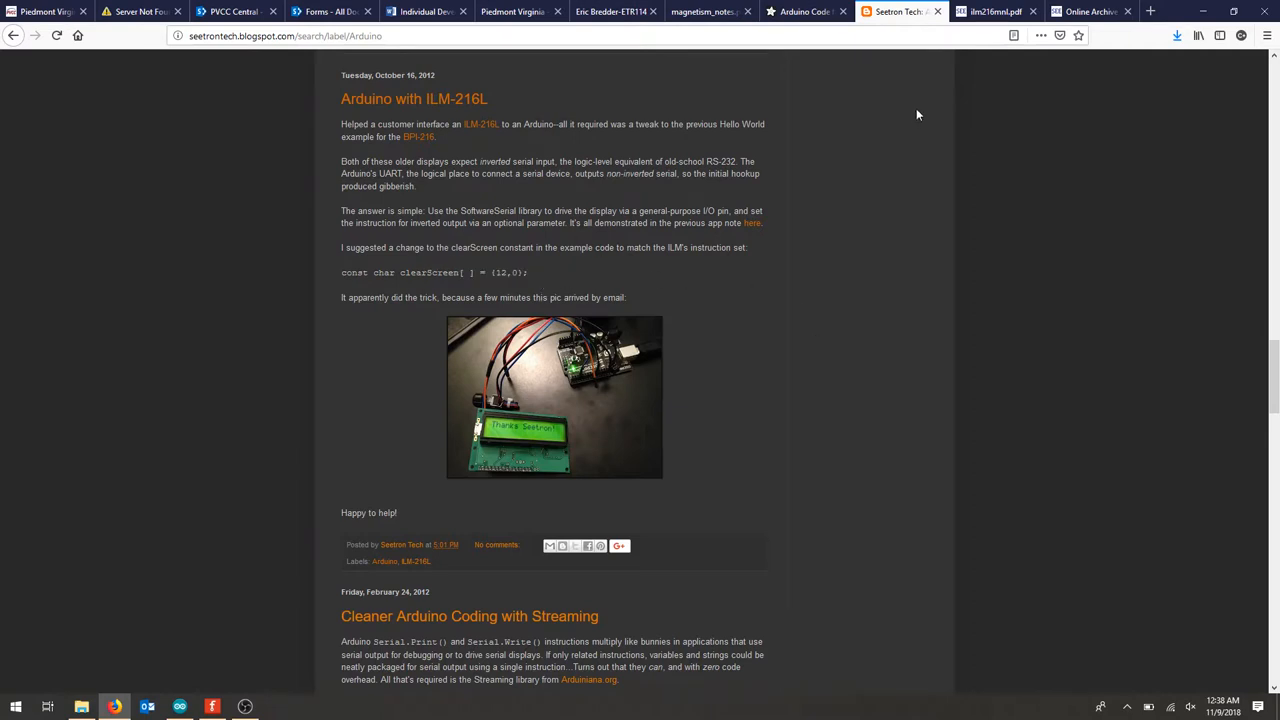
mouse_move(990, 12)
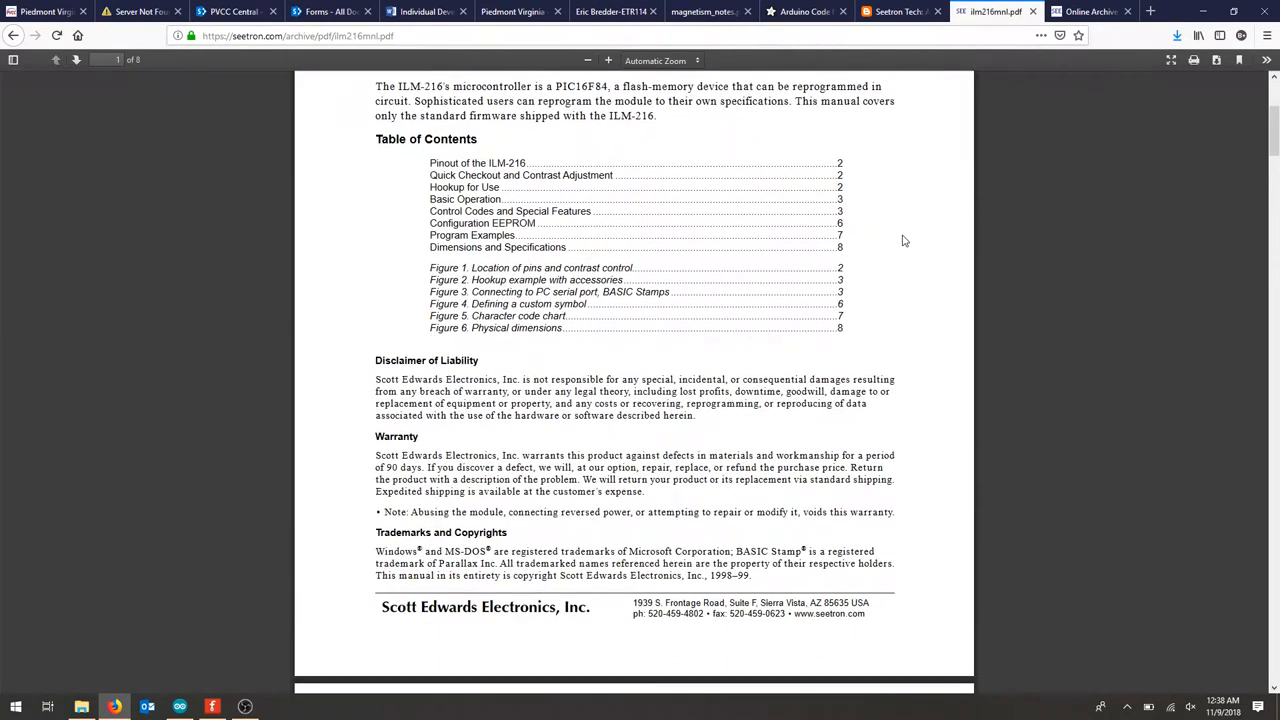
- Scroll the manual to page 2's pinout figure and Table 1, Pins and Functions
scroll(down, 3)
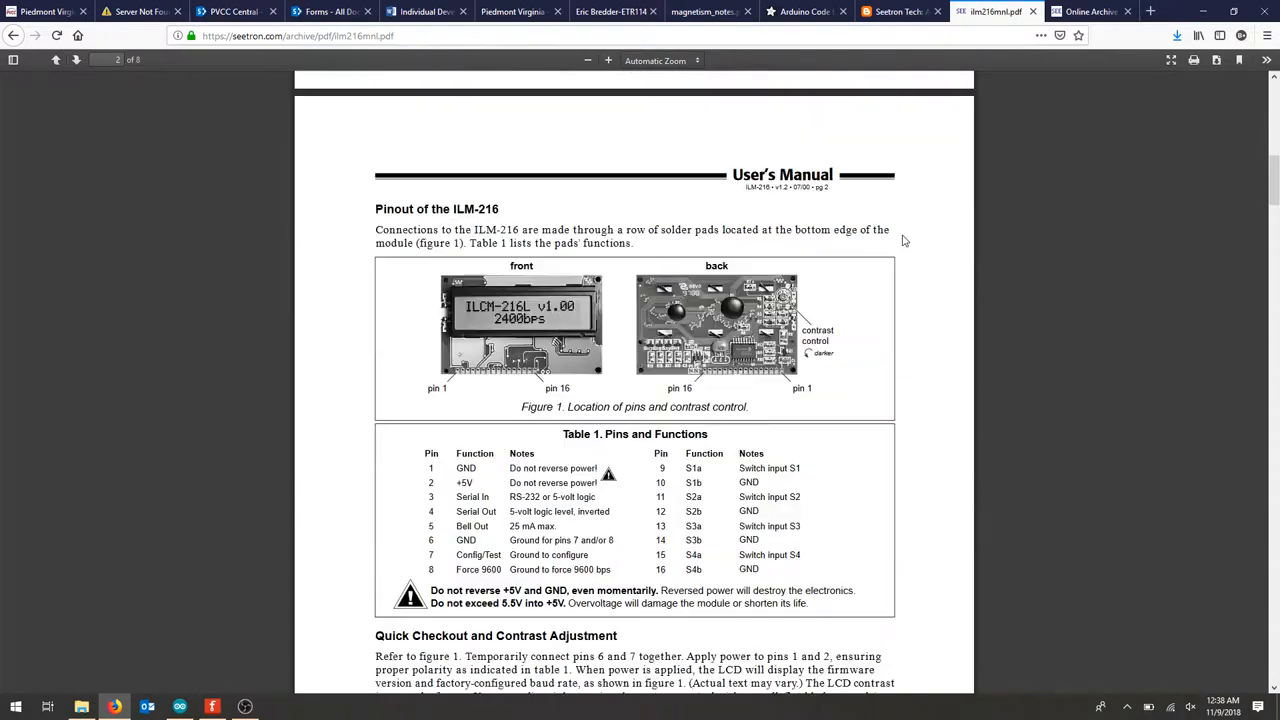
scroll(down, 3)
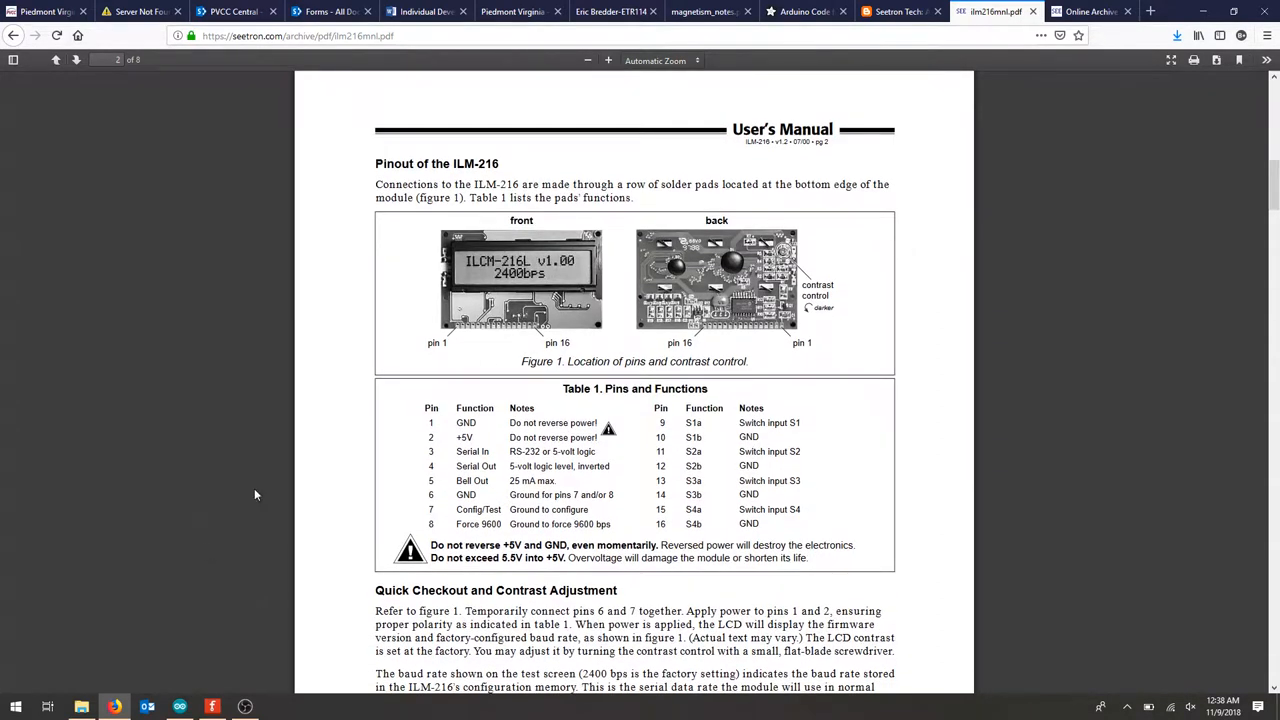
mouse_move(458, 330)
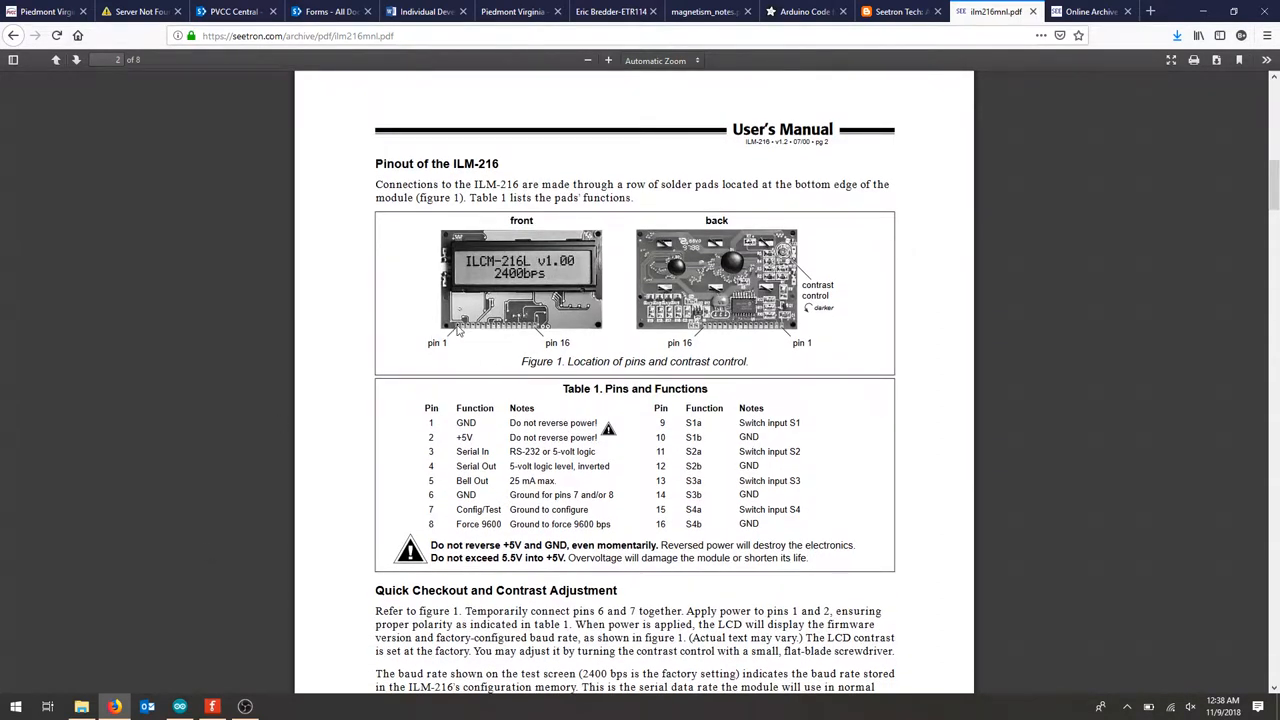
mouse_move(464, 332)
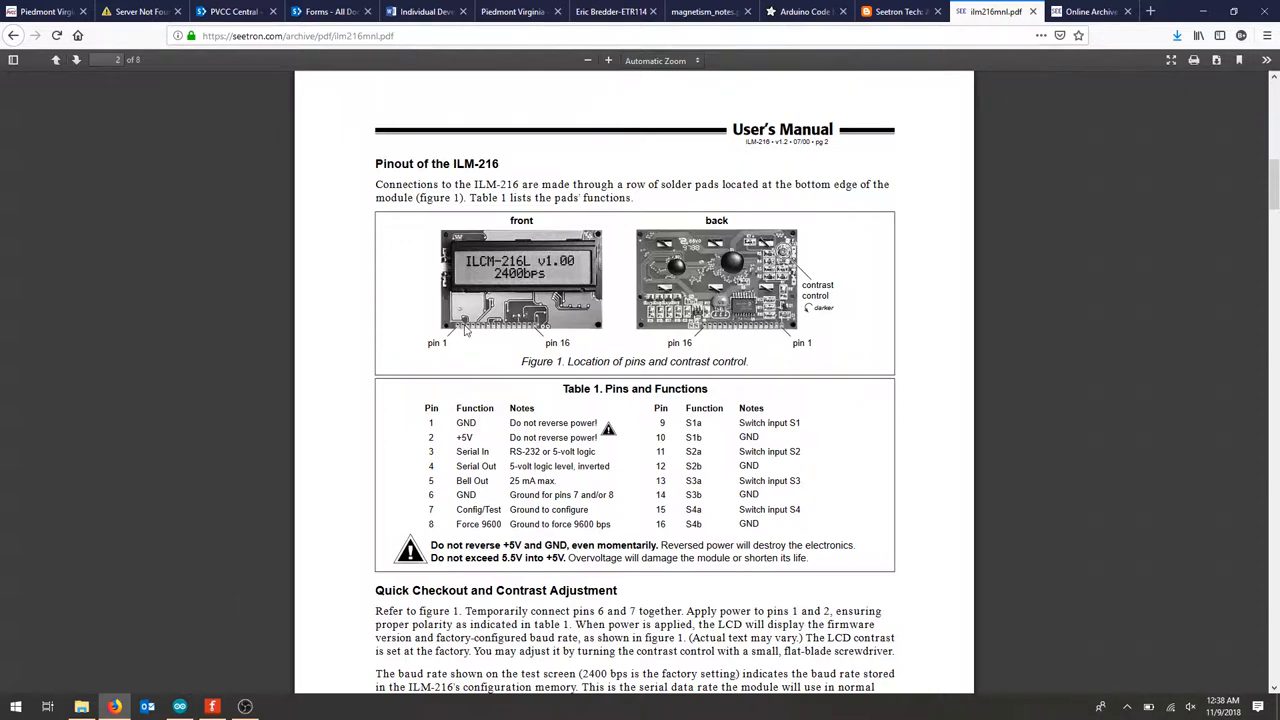
mouse_move(468, 330)
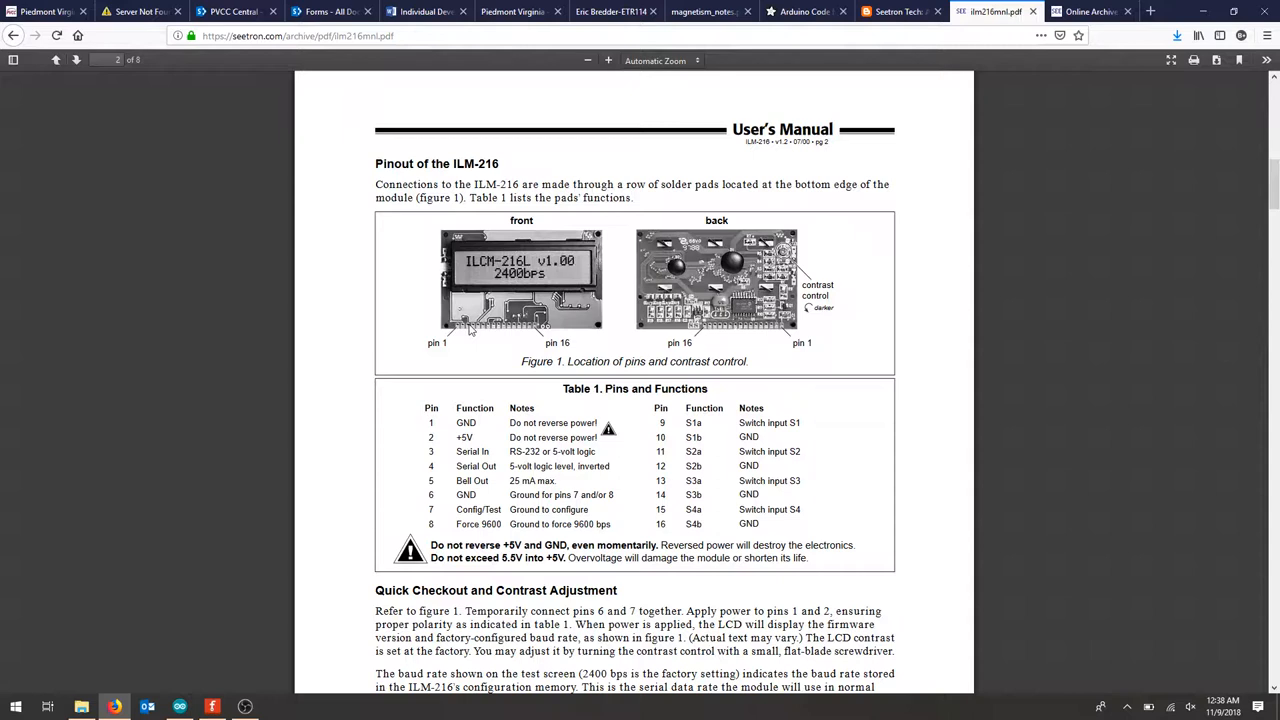
mouse_move(612, 292)
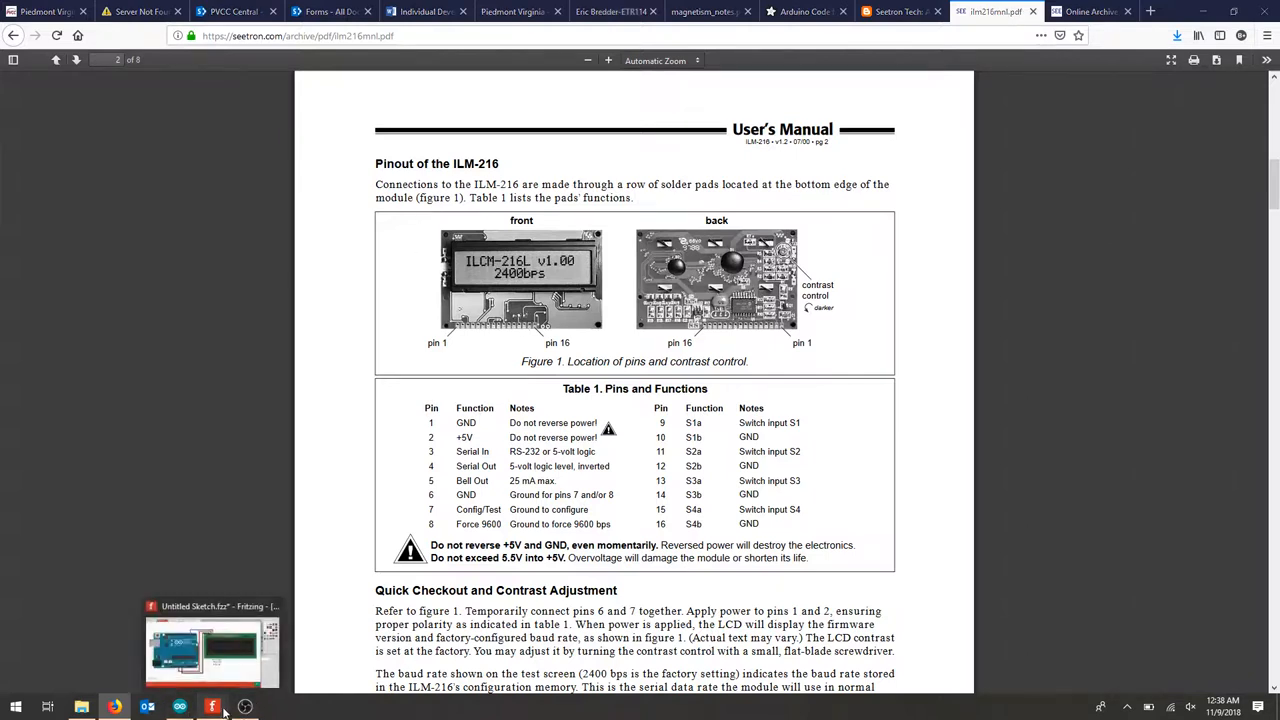
click(212, 708)
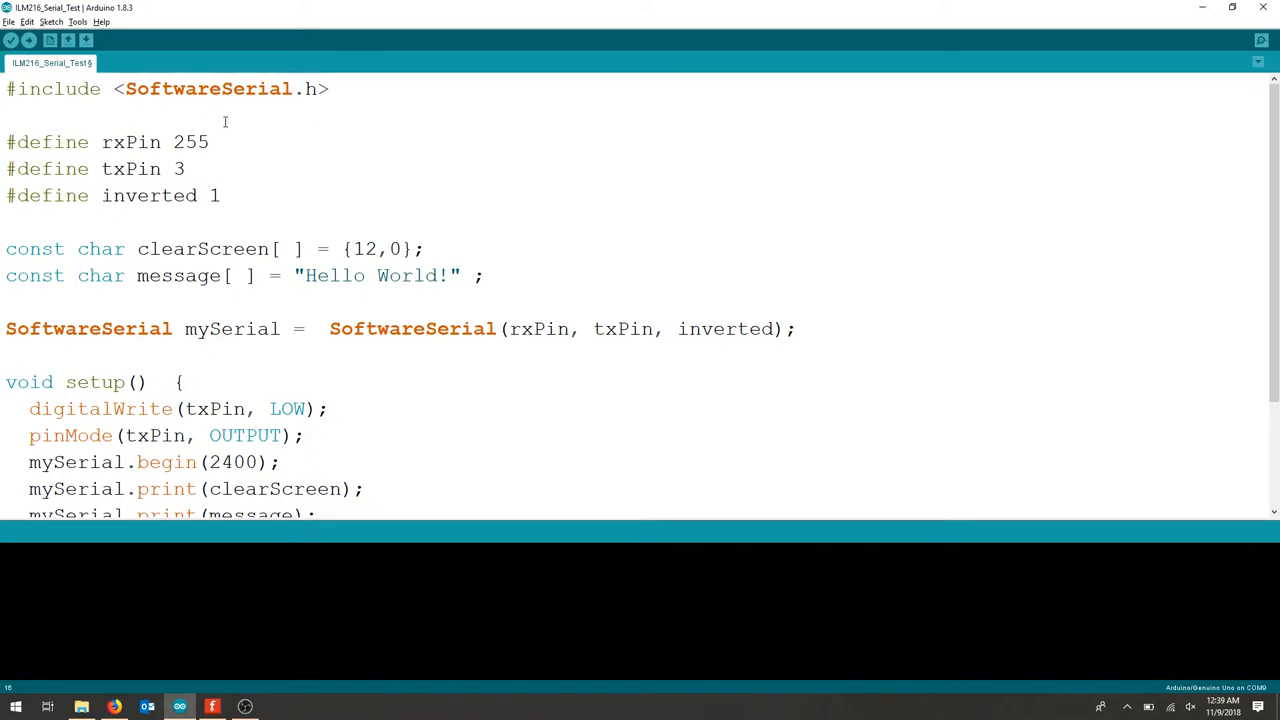
double_click(130, 140)
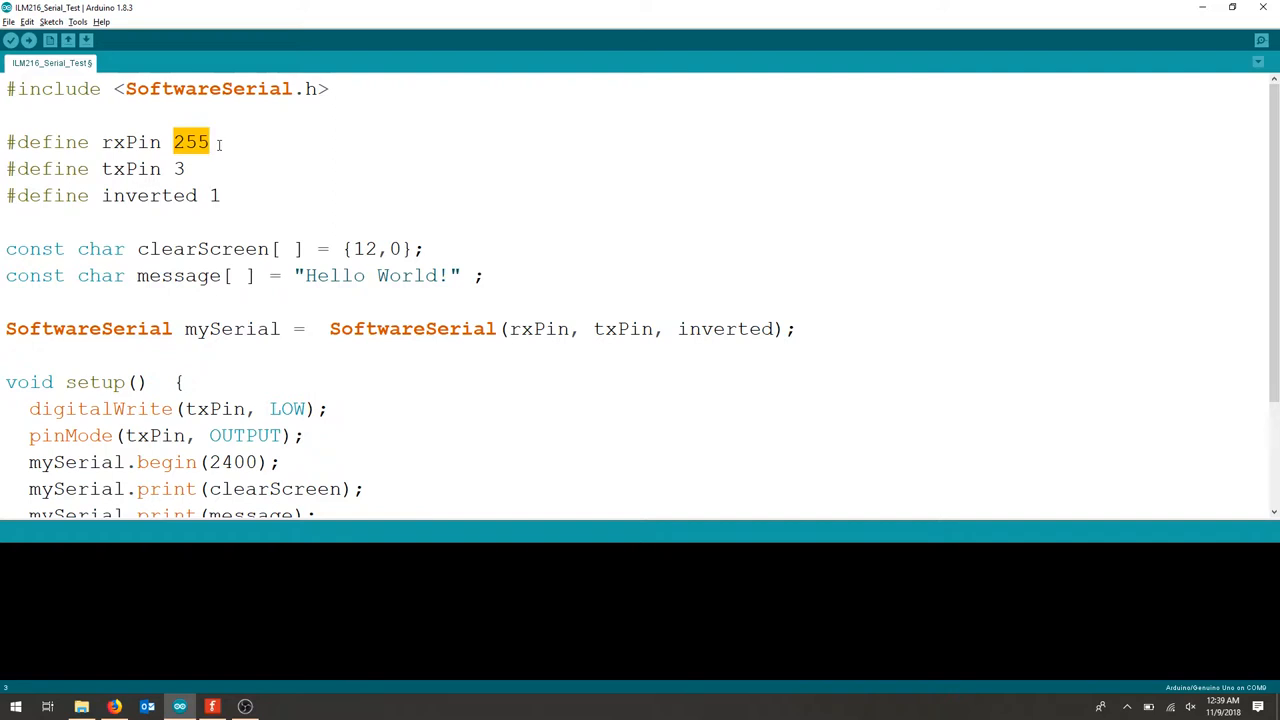
click(116, 168)
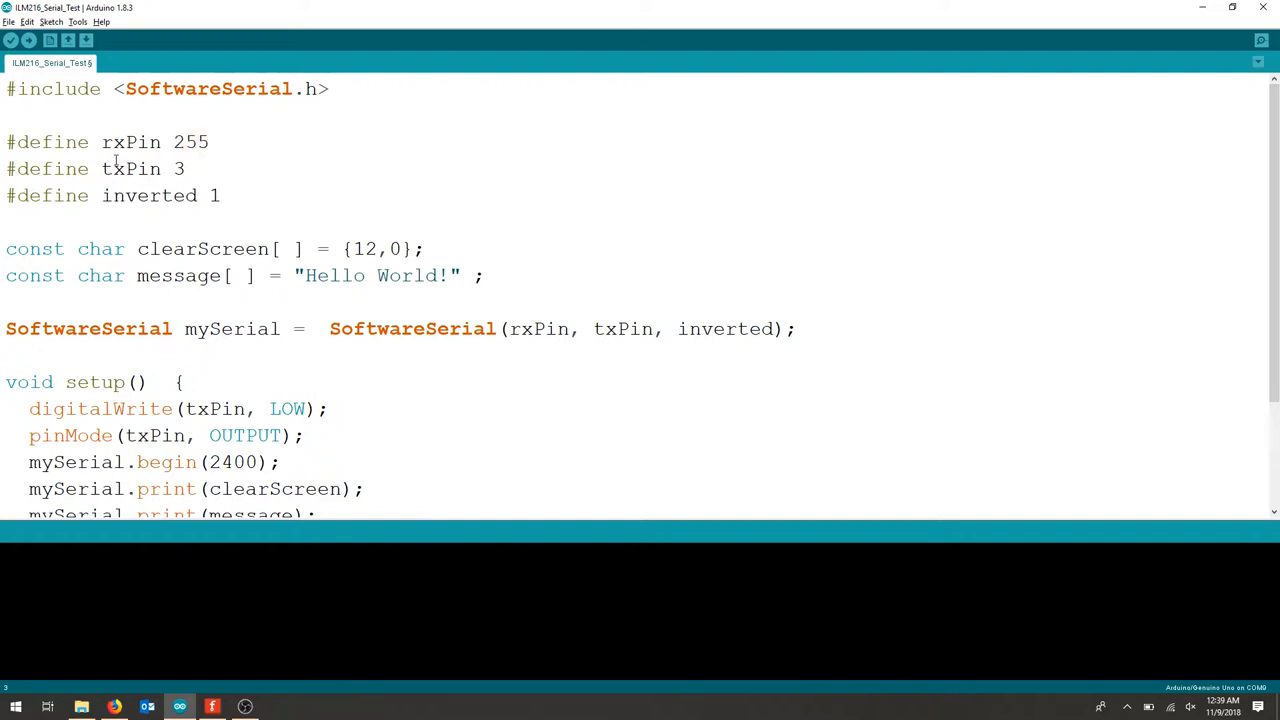
double_click(108, 168)
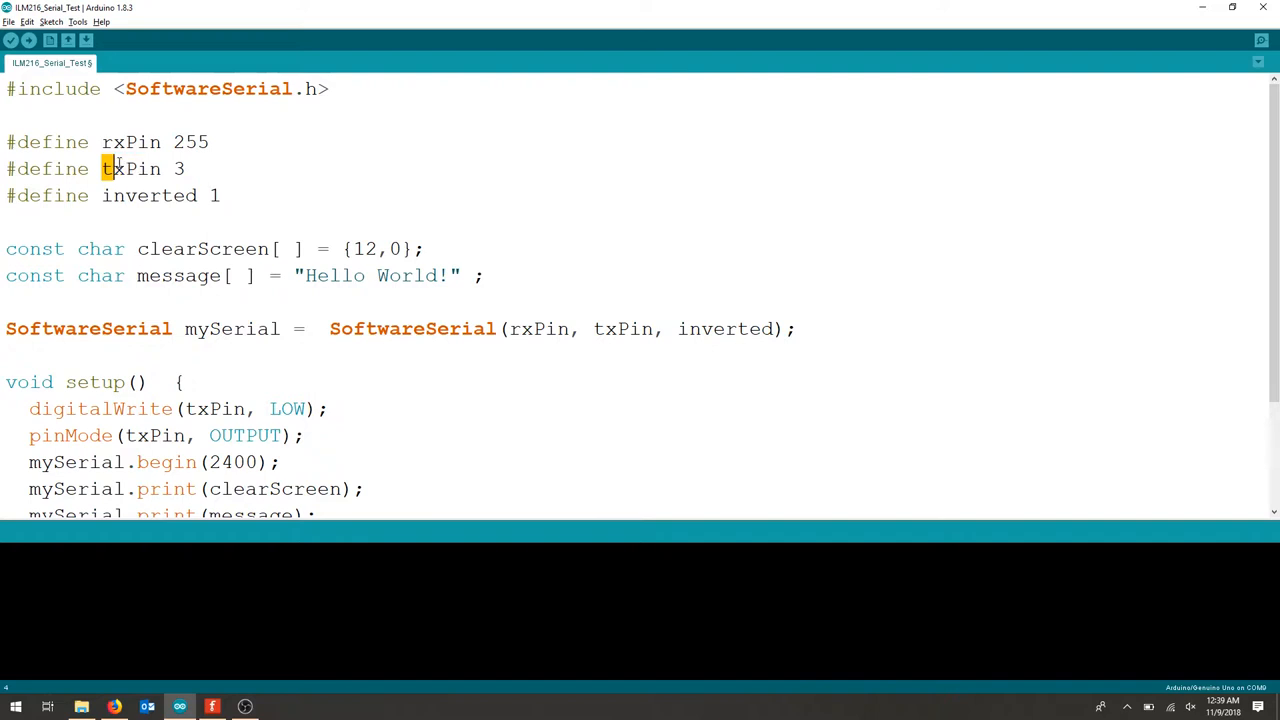
double_click(132, 168)
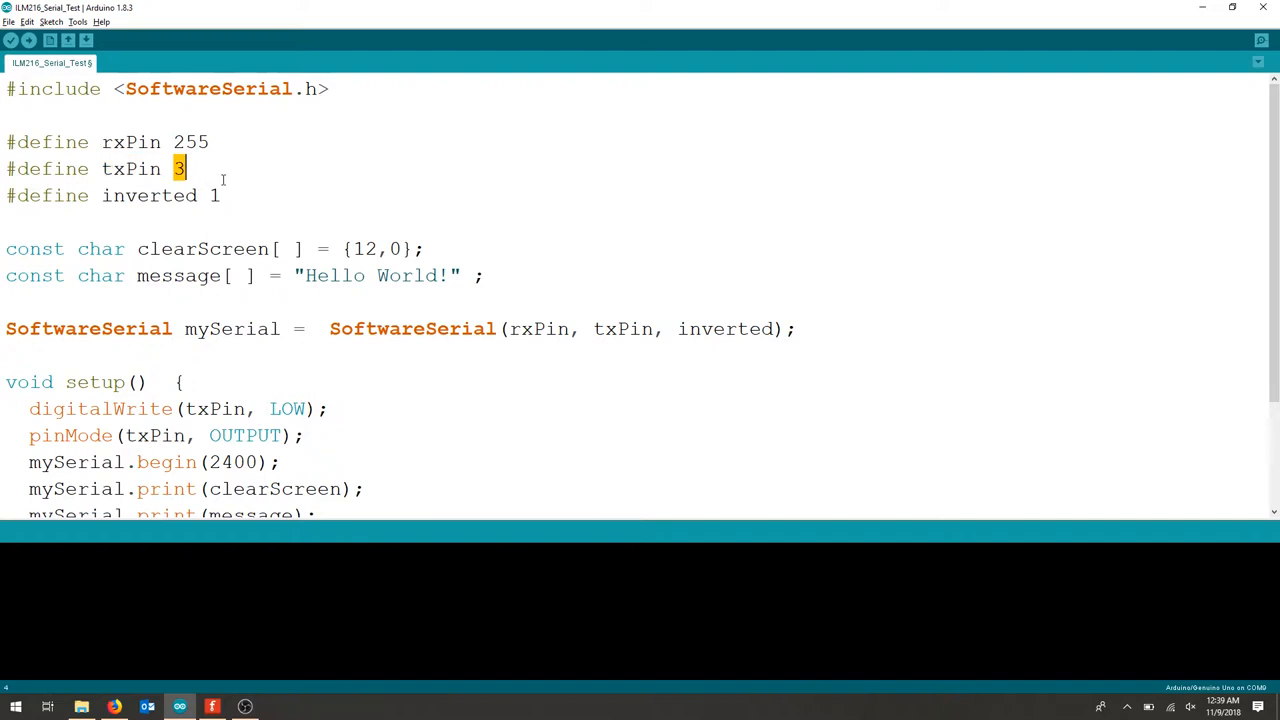
click(212, 708)
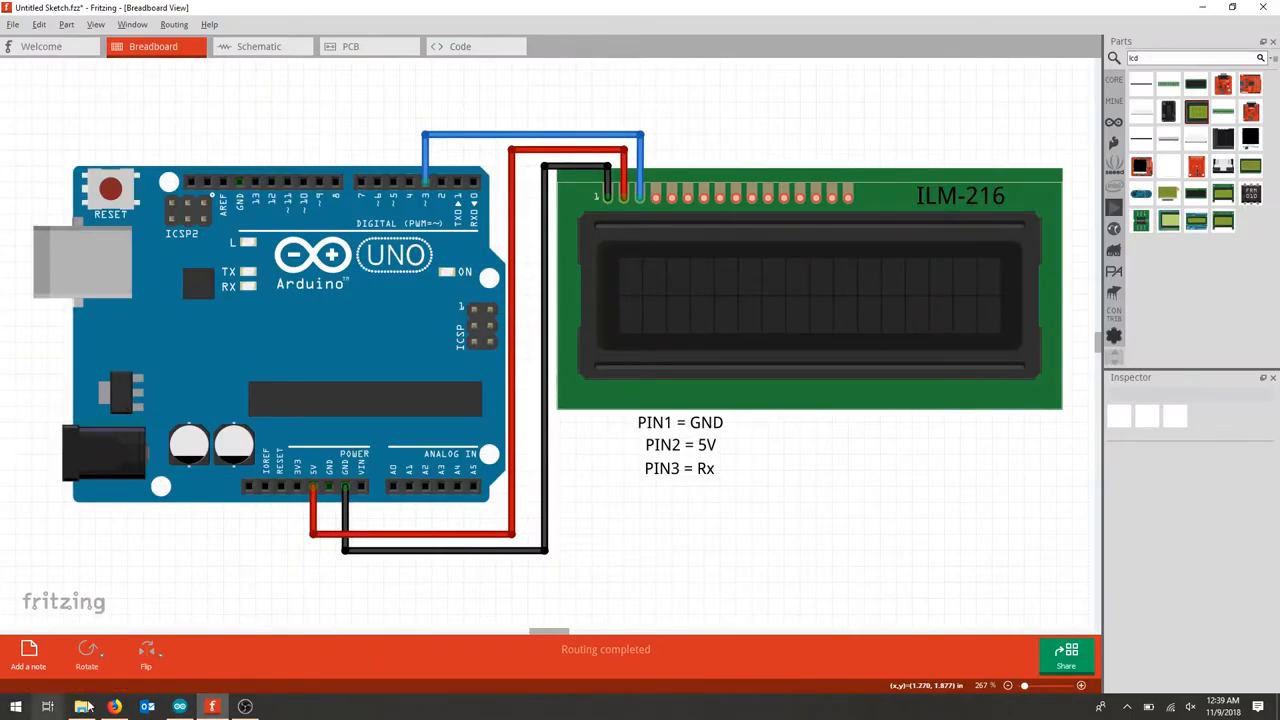
click(180, 708)
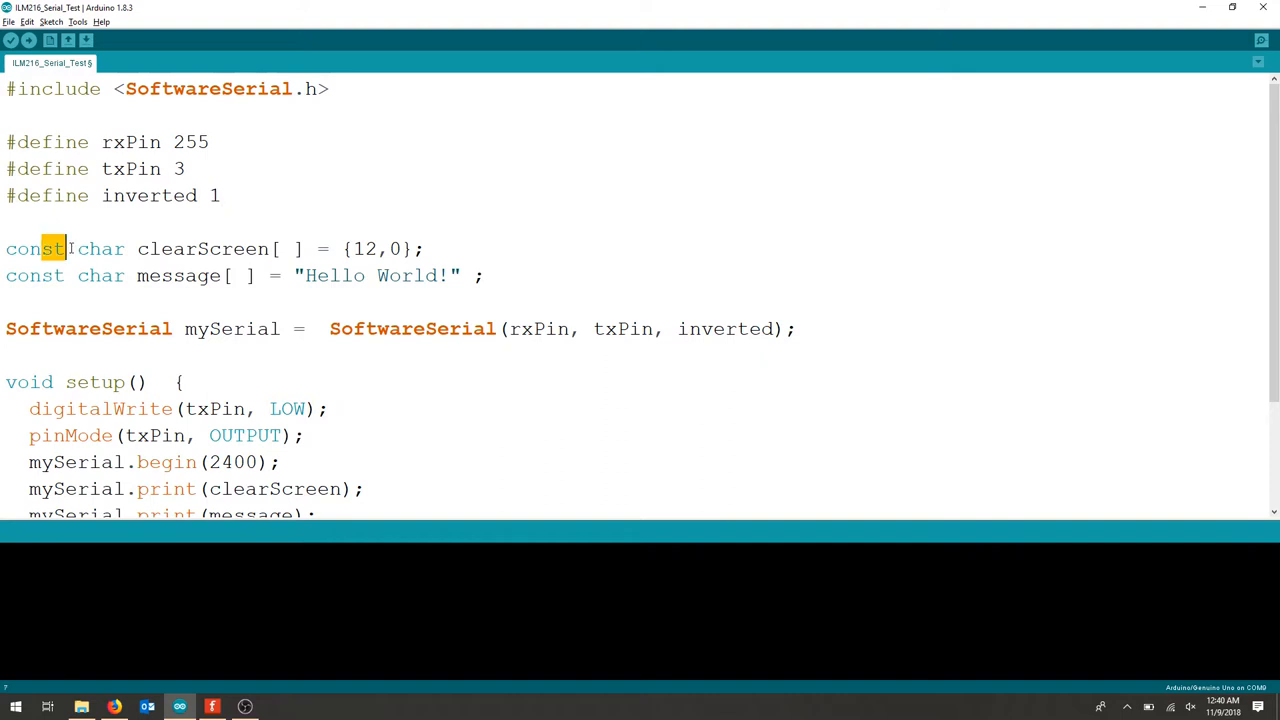
drag(64, 248, 324, 248)
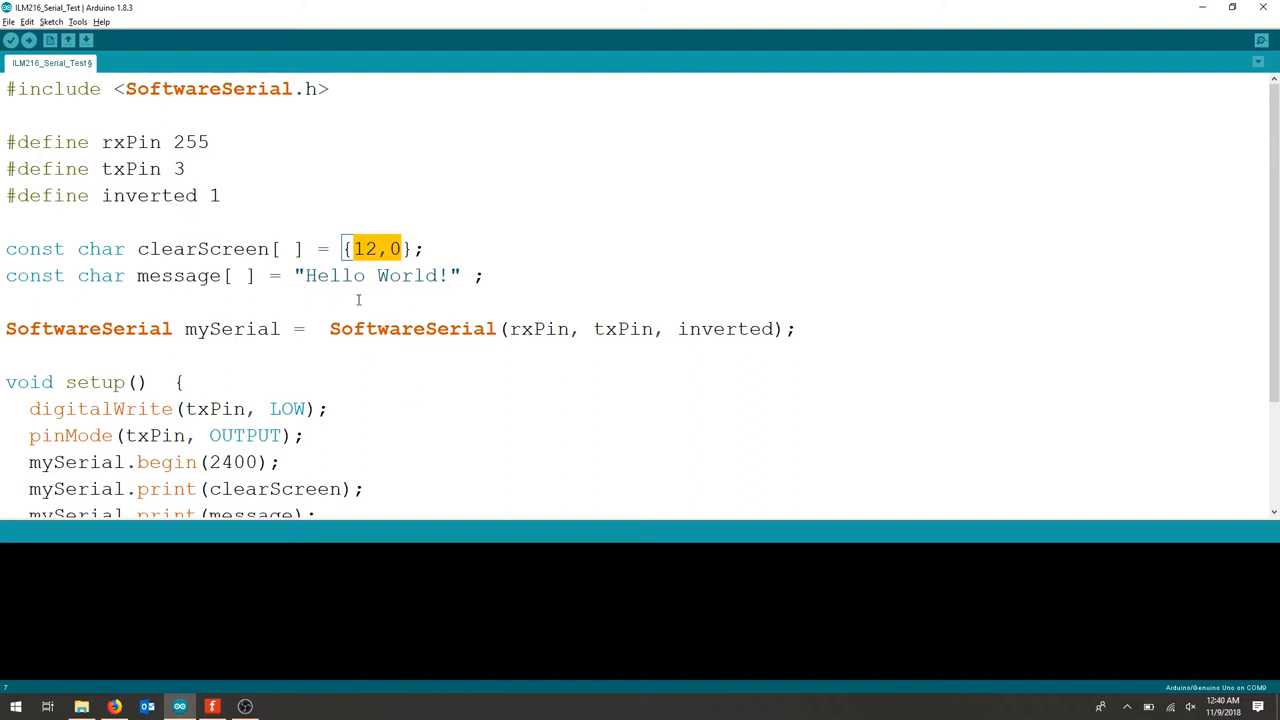
mouse_move(48, 320)
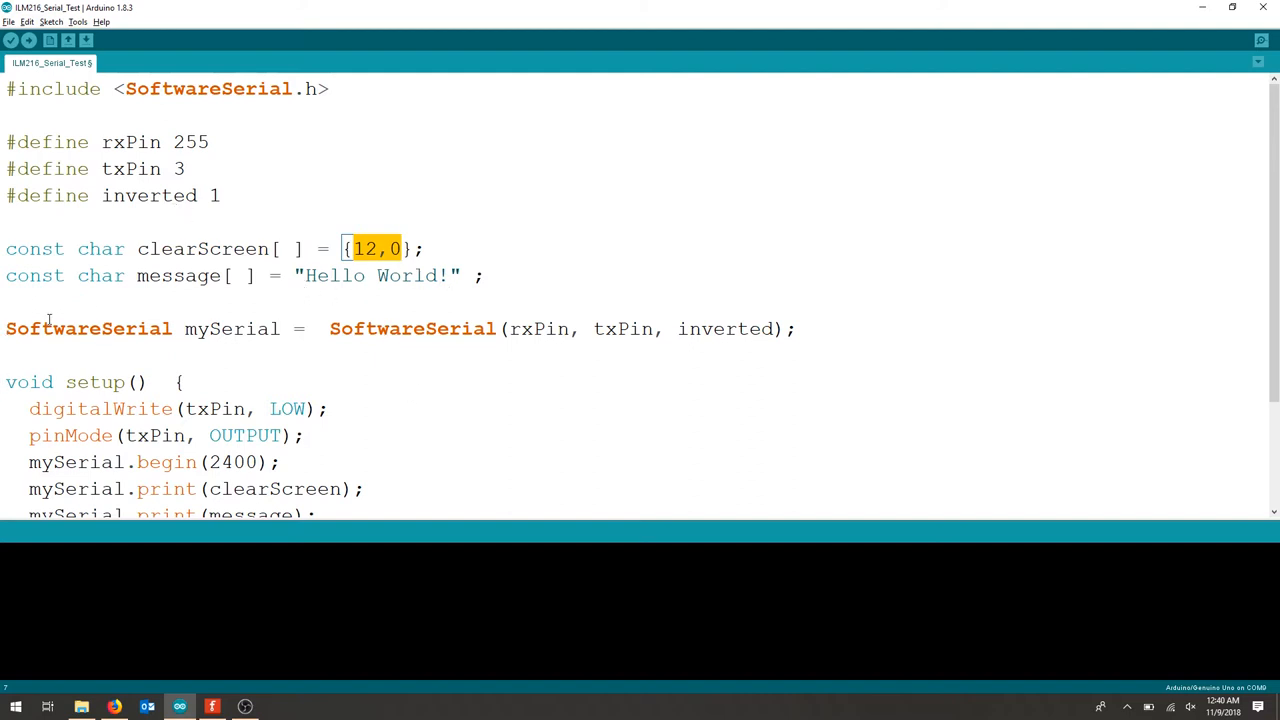
double_click(88, 328)
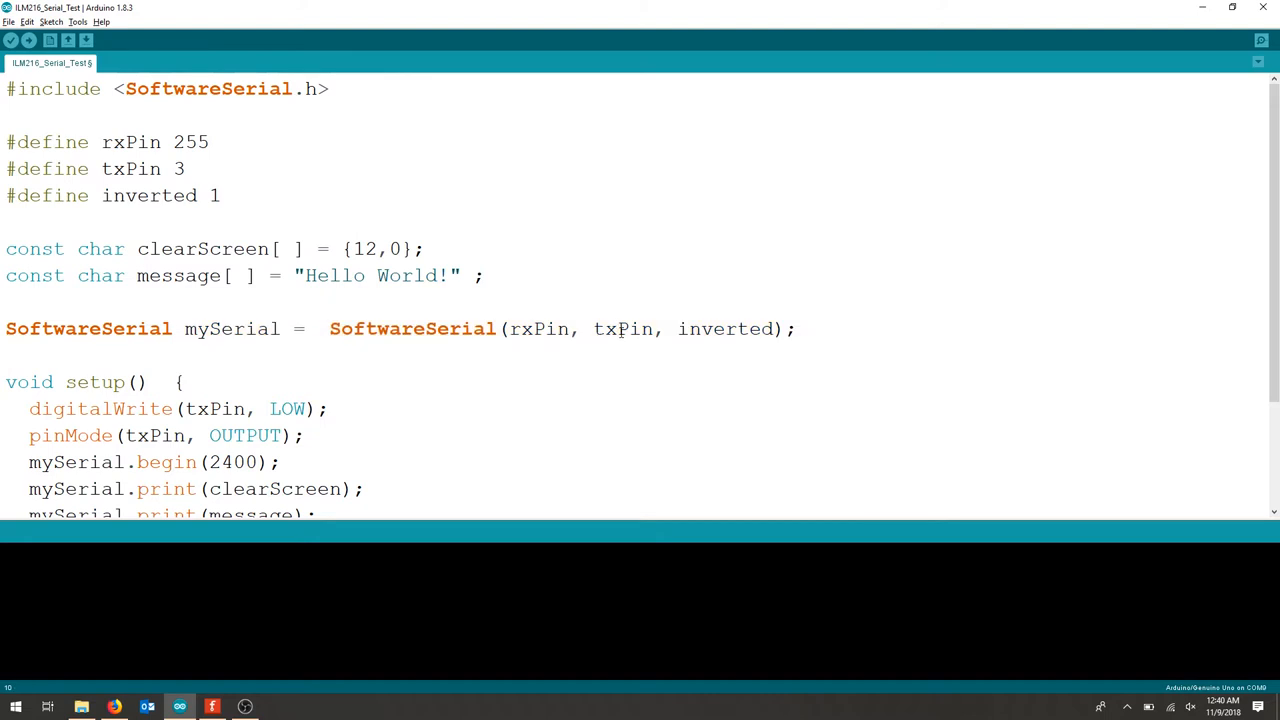
click(676, 328)
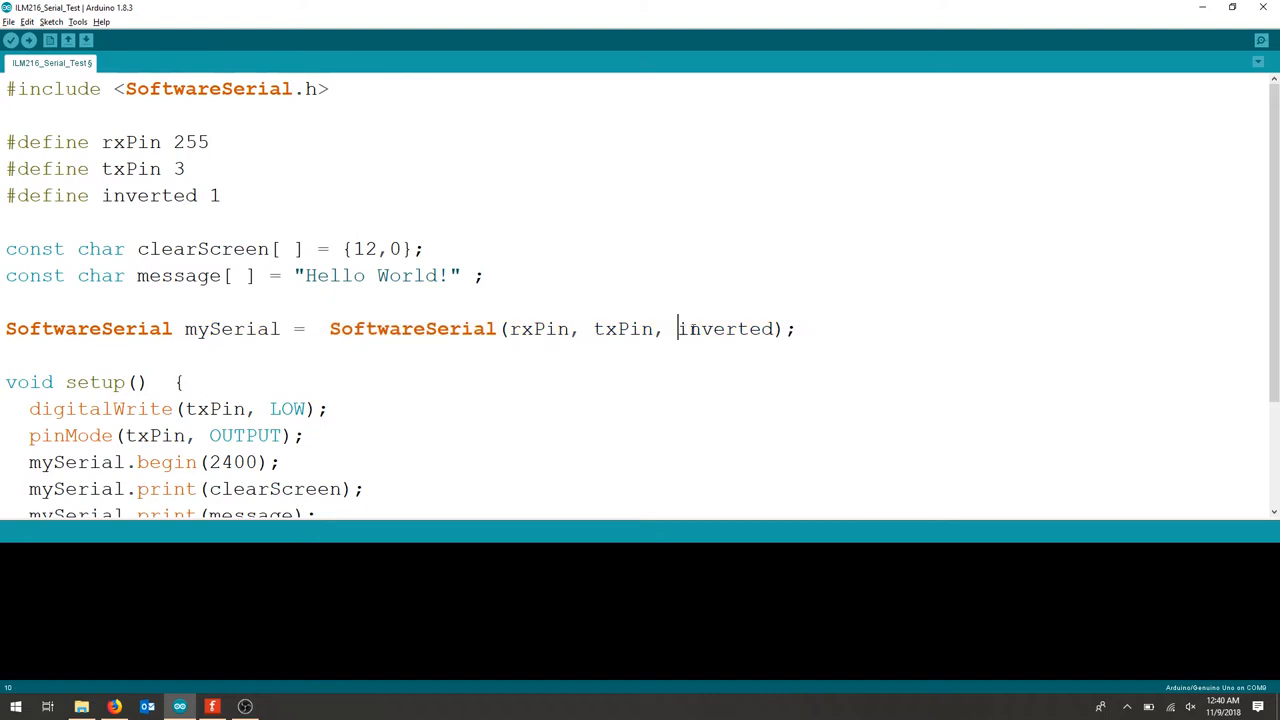
double_click(730, 328)
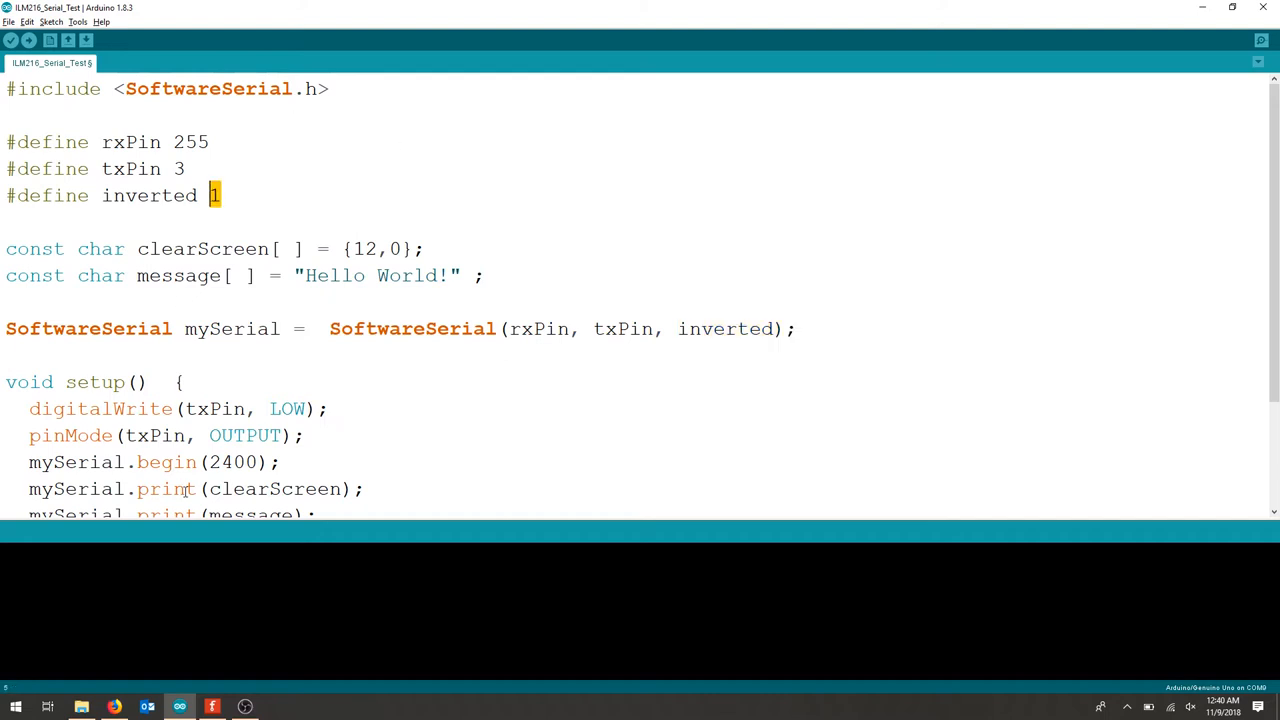
- Walk through setup(): txPin as output and mySerial.begin at 2400 baud
scroll(down, 3)
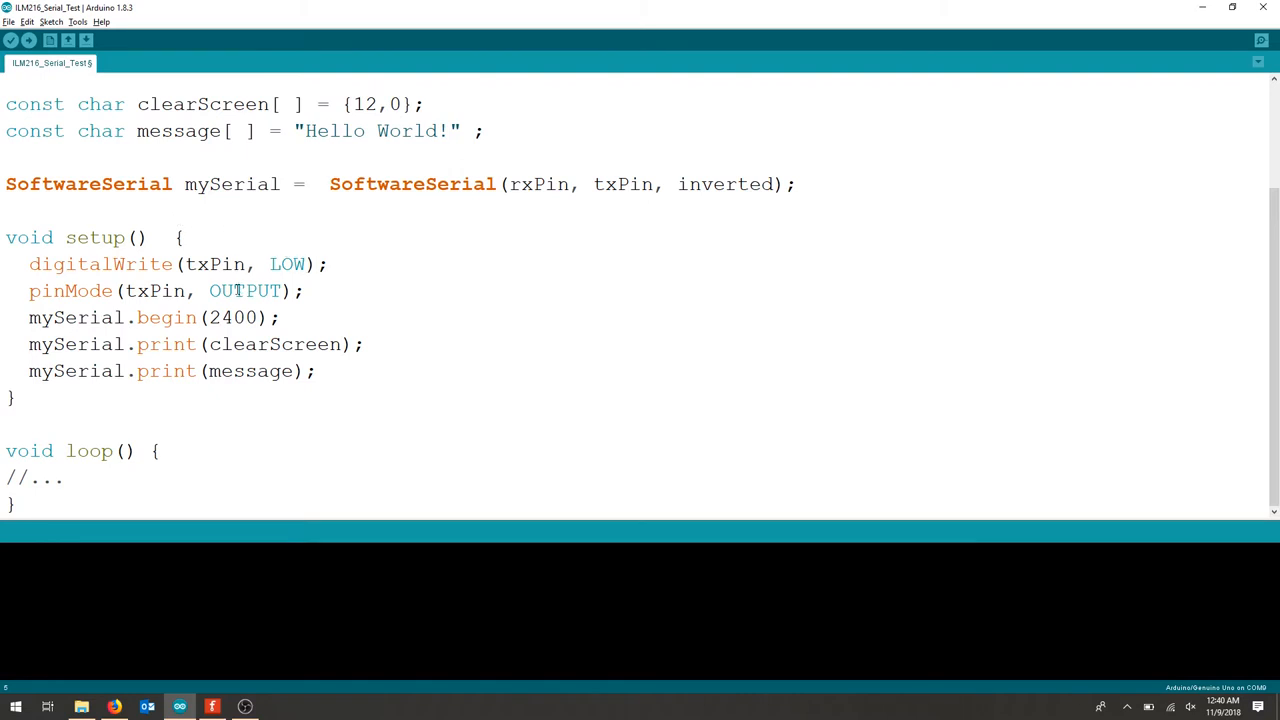
double_click(148, 292)
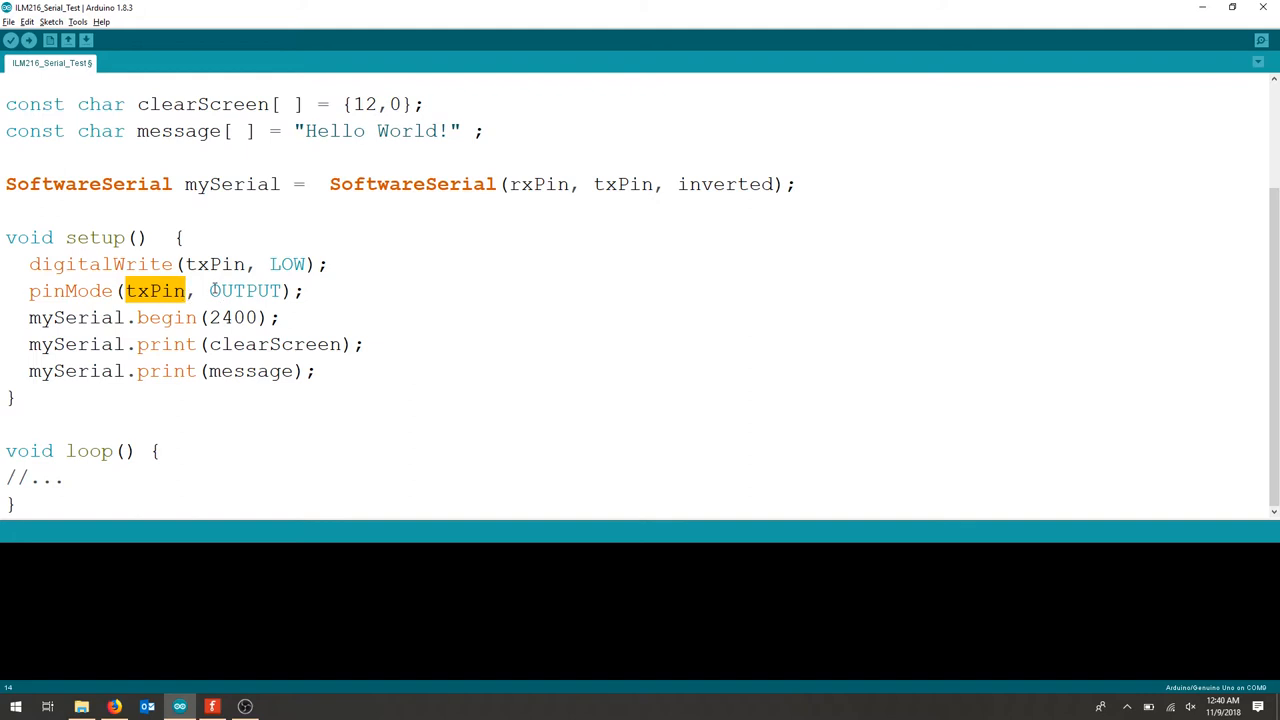
double_click(244, 290)
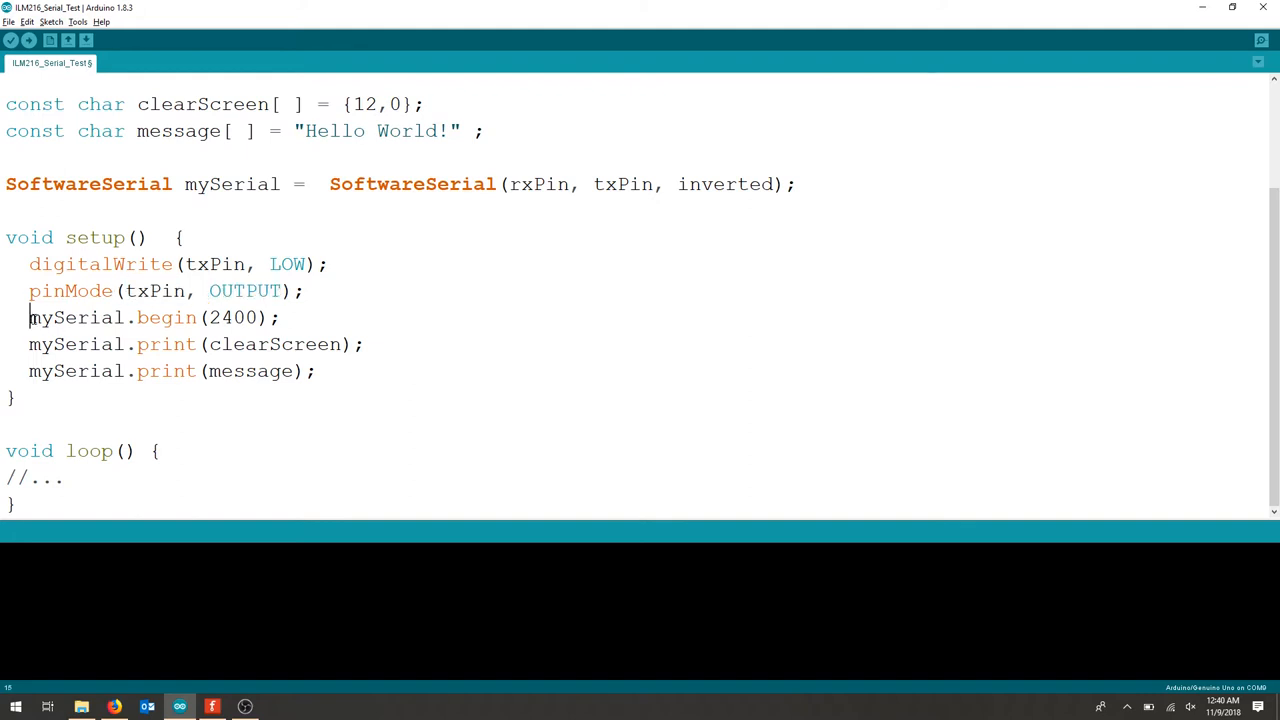
double_click(76, 316)
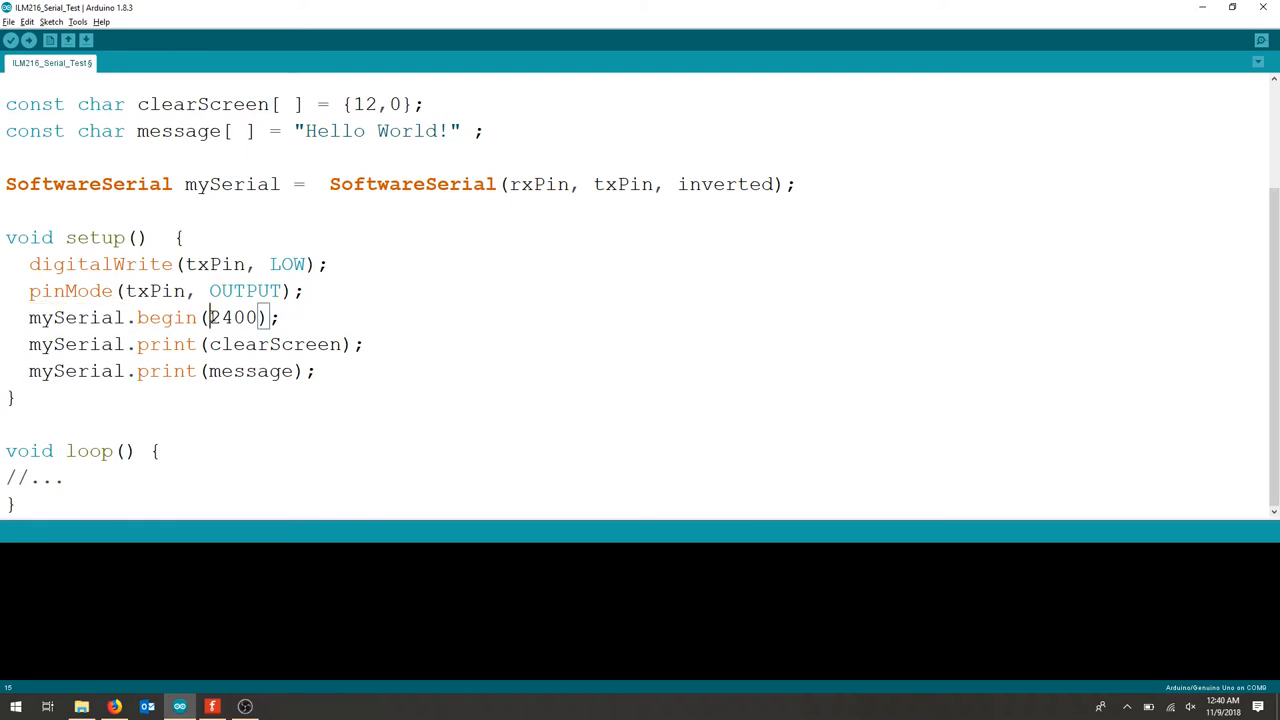
double_click(230, 316)
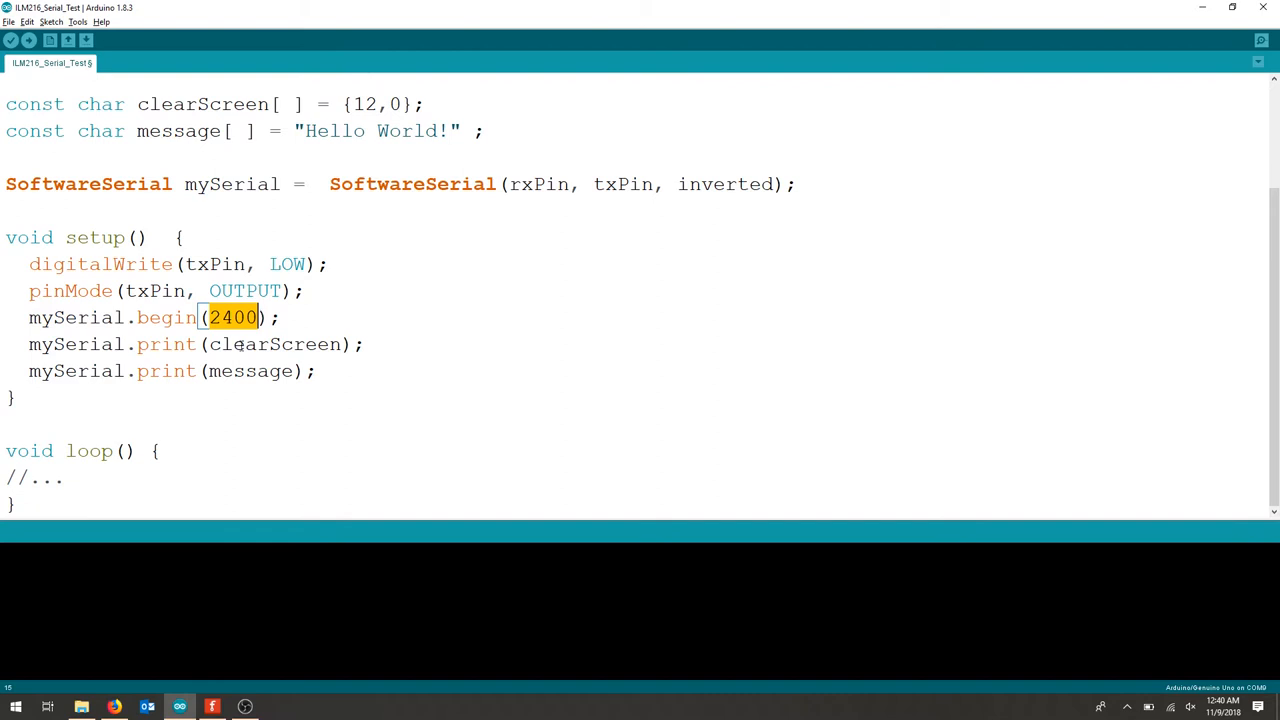
mouse_move(244, 708)
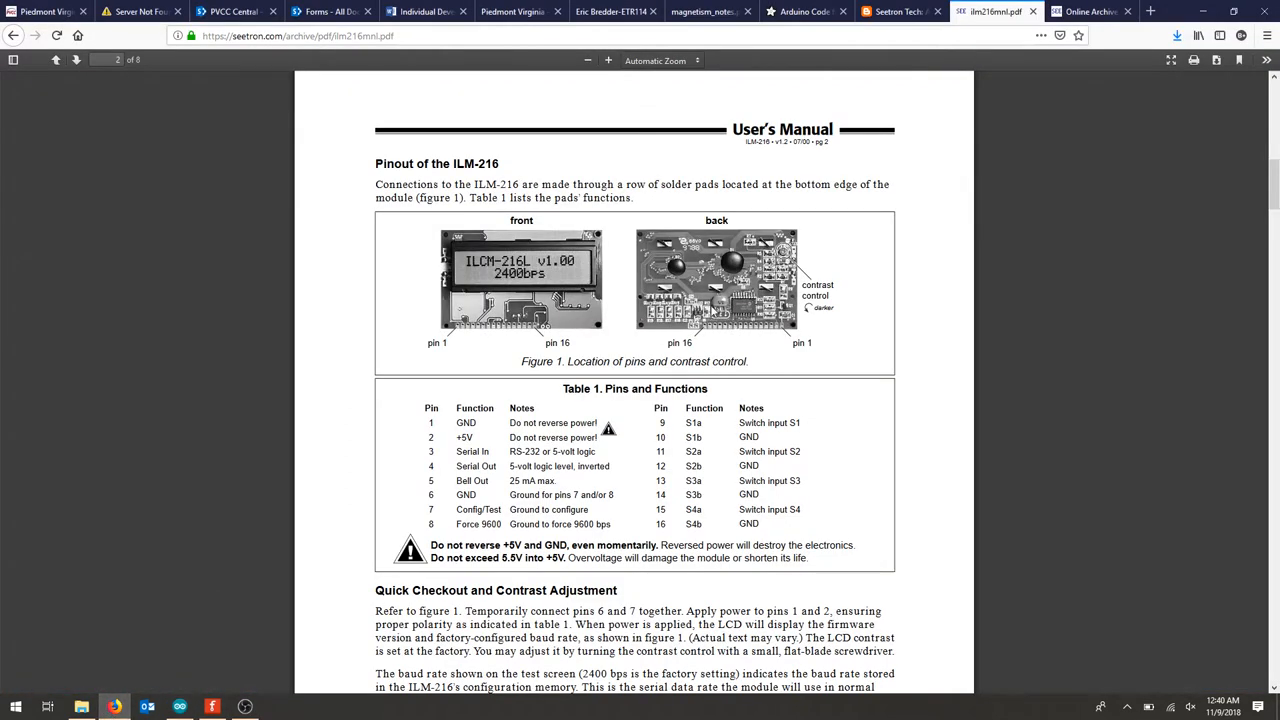
scroll(down, 3)
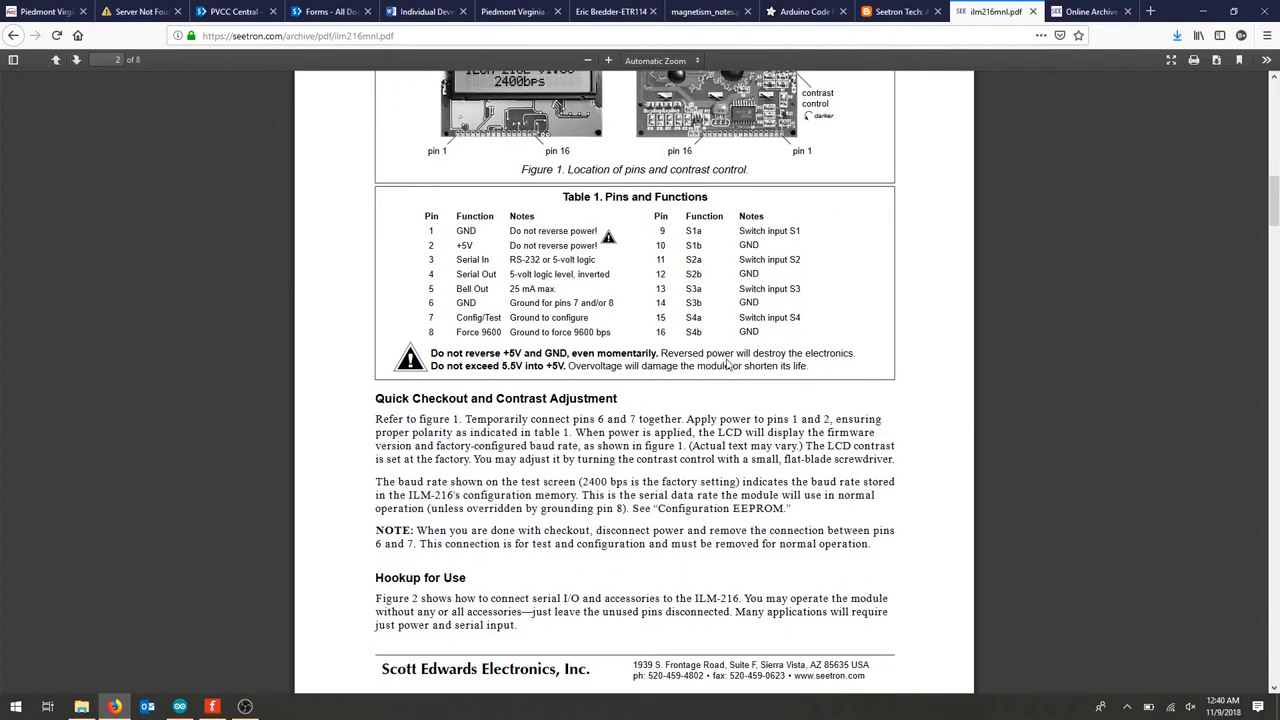
mouse_move(602, 482)
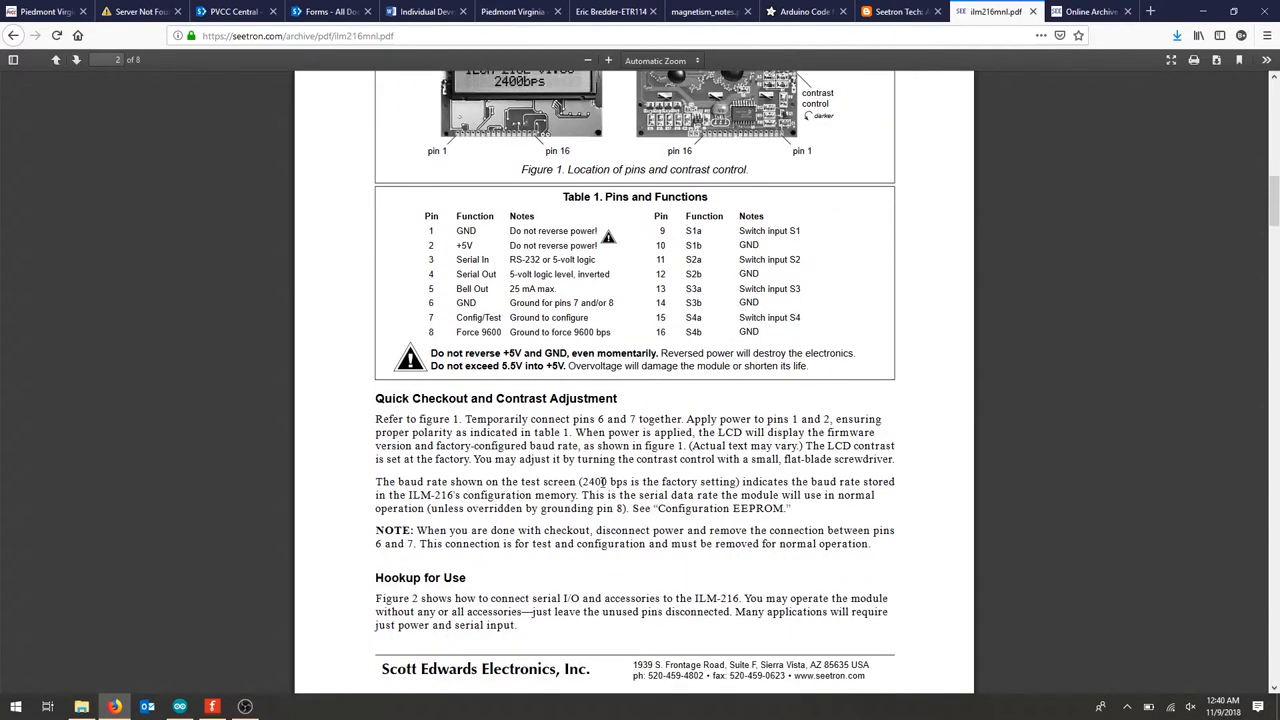
drag(578, 480, 720, 496)
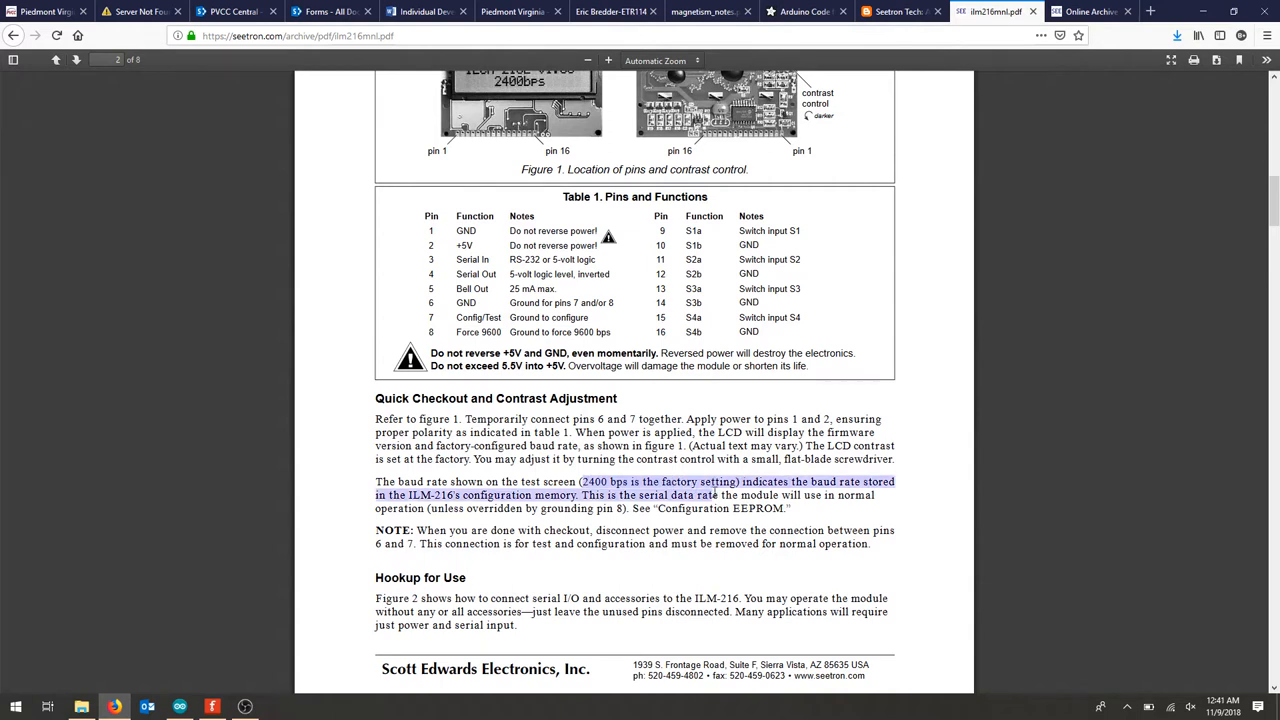
scroll(down, 3)
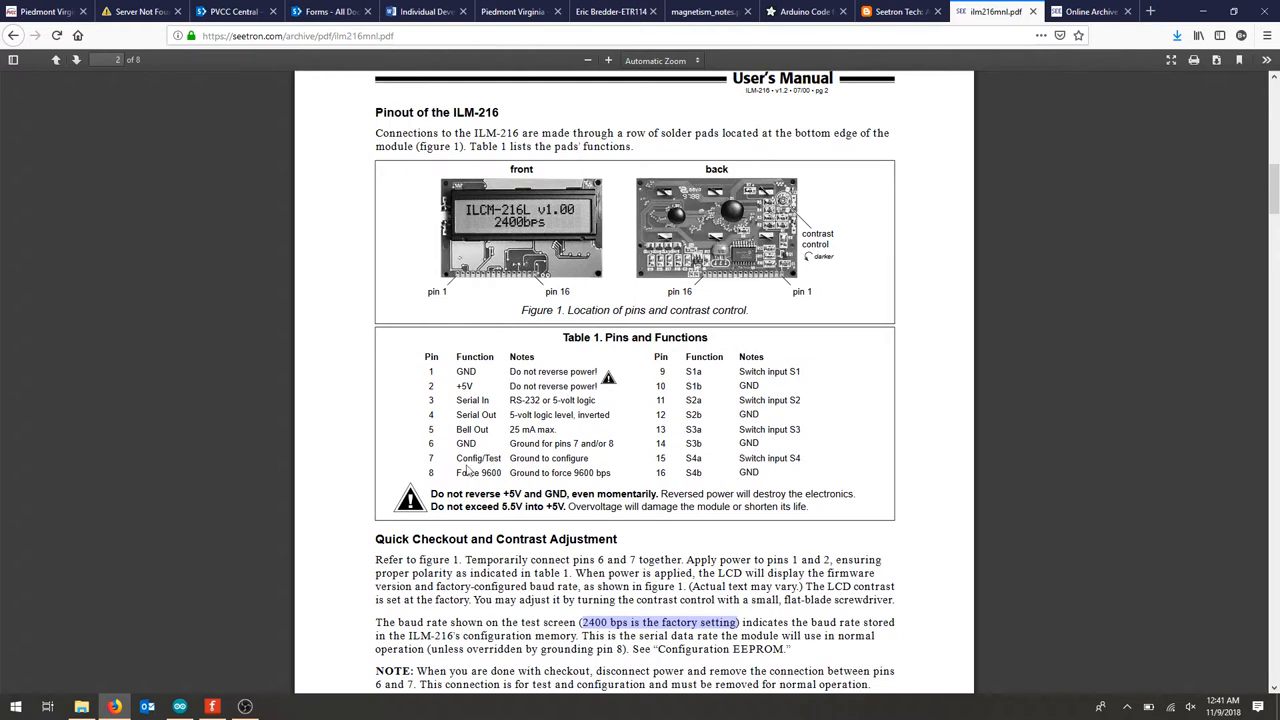
drag(536, 370, 536, 472)
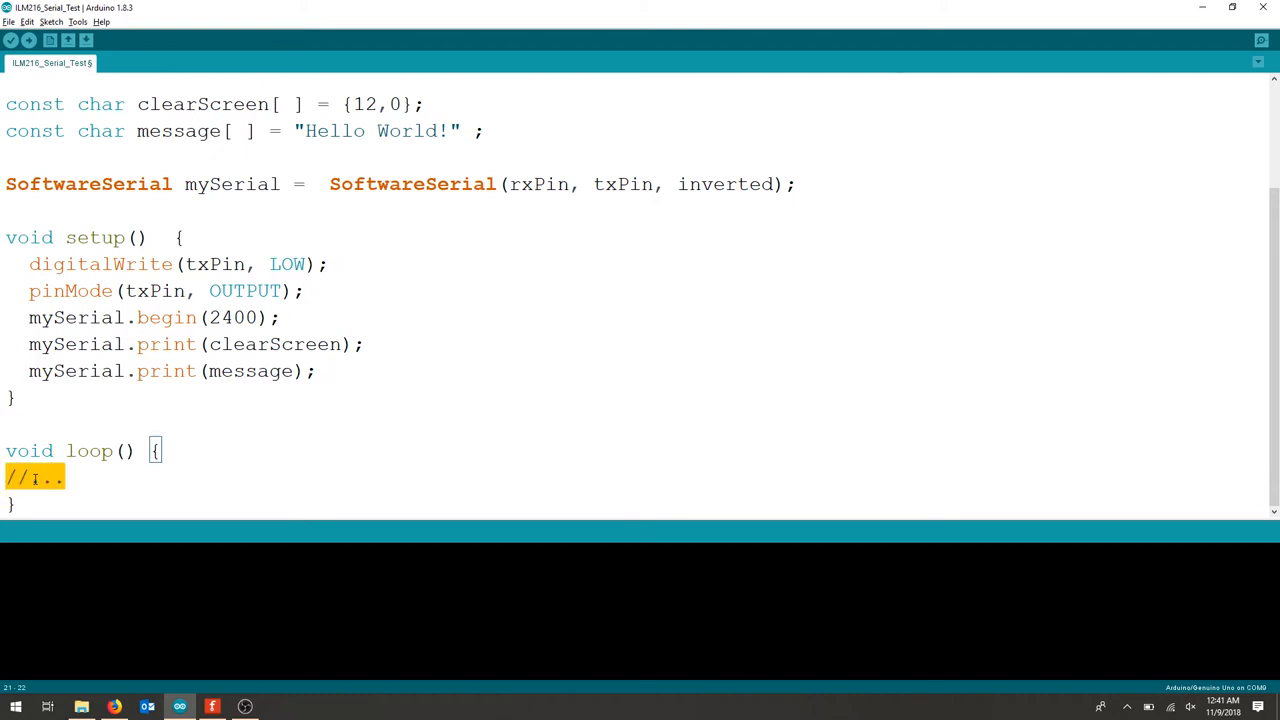
mouse_move(550, 368)
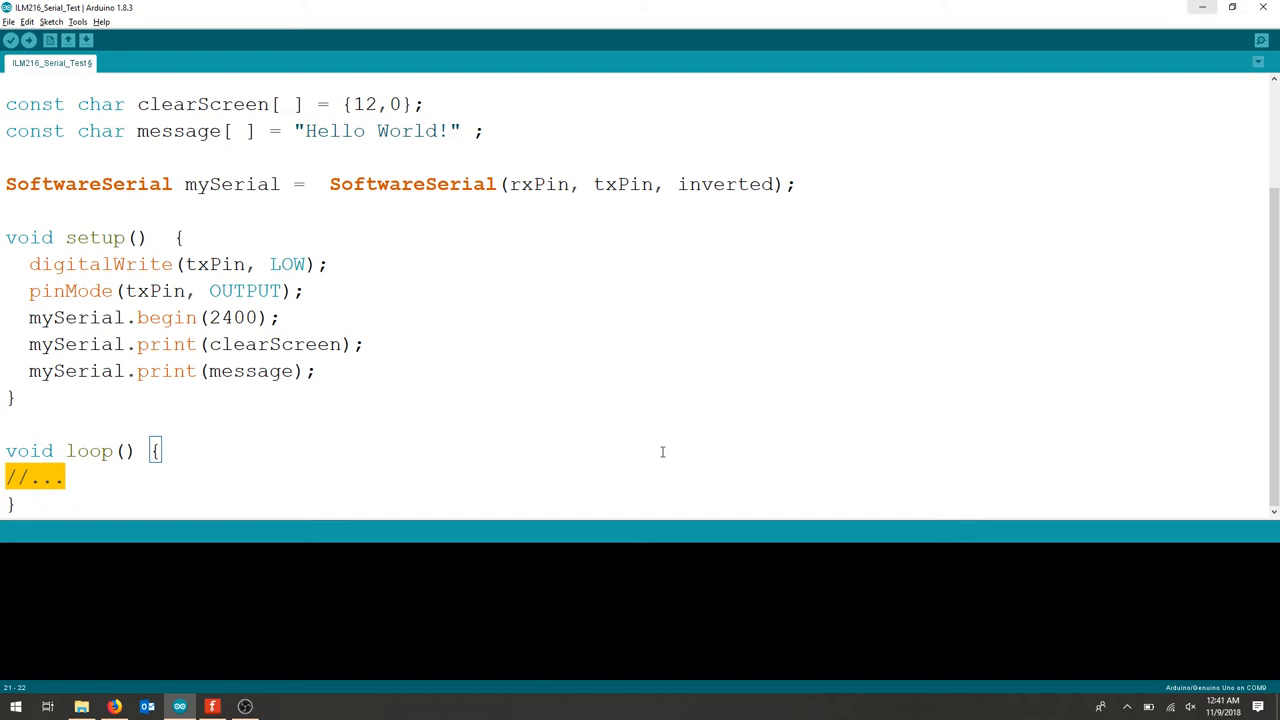
mouse_move(212, 706)
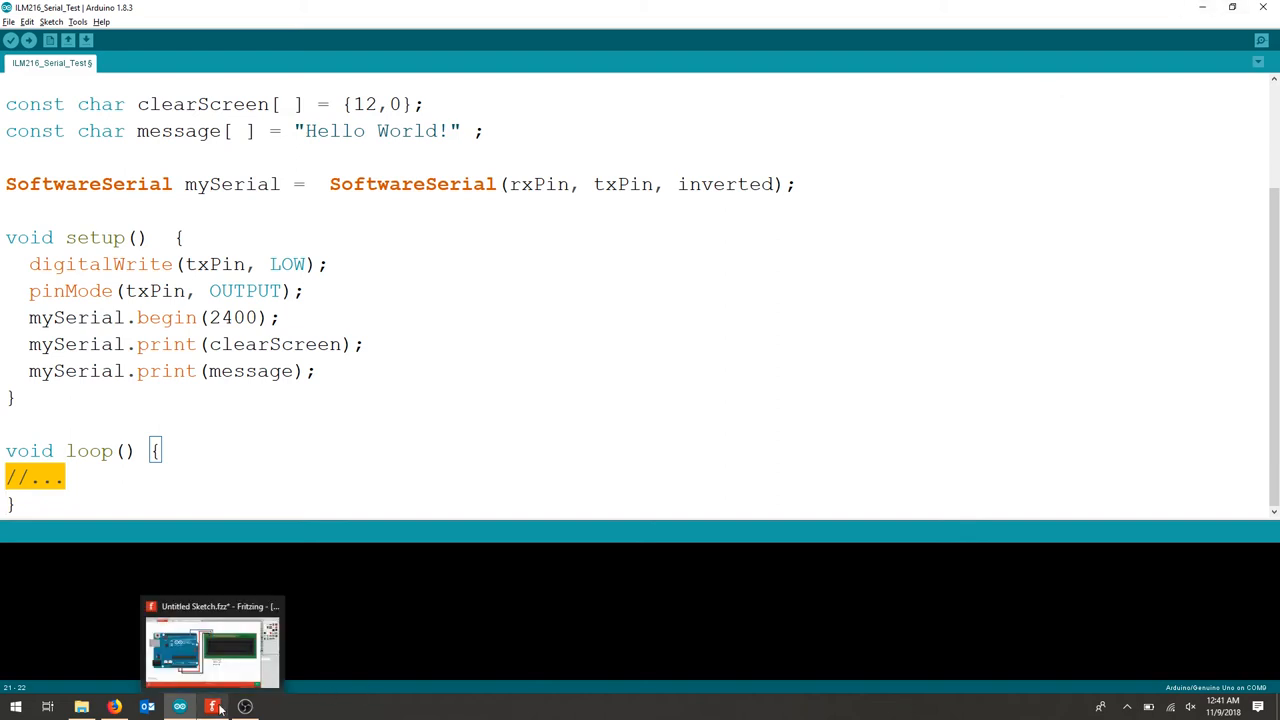
- Bring the Fritzing wiring sketch to the front
click(78, 20)
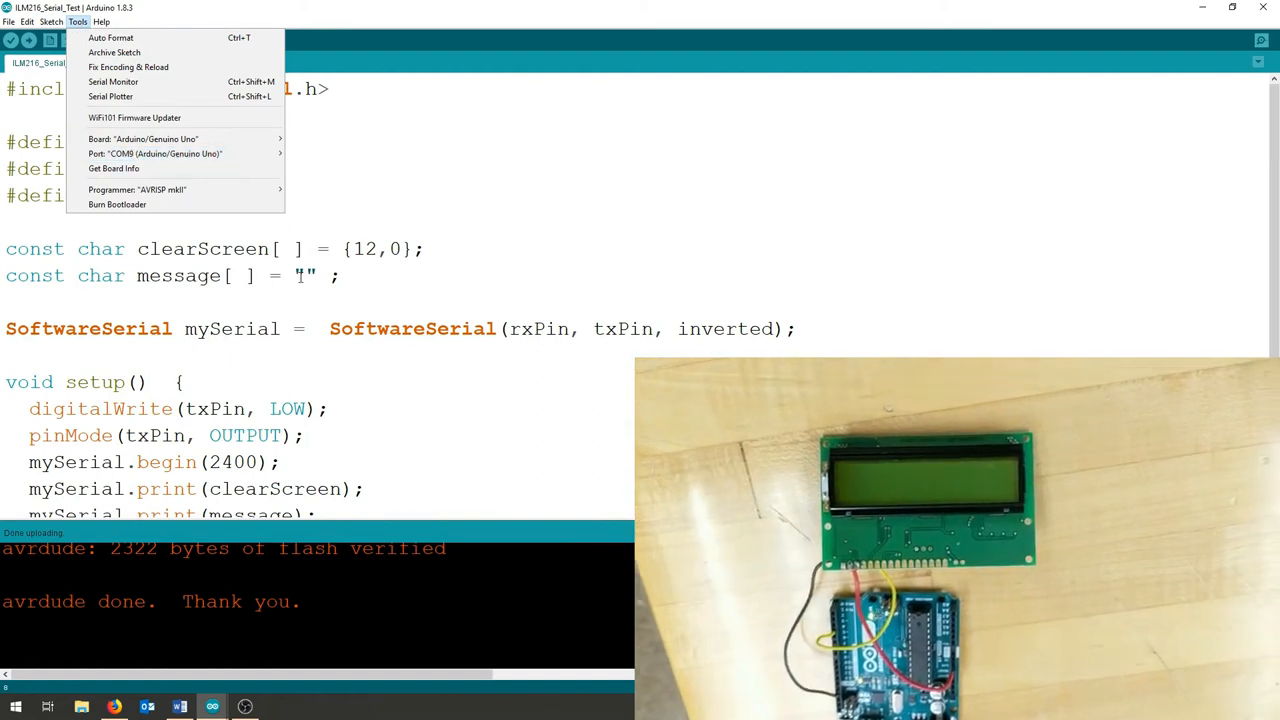
- Retype the message string as "Hello World!" and upload the sketch to the Uno
text(He)
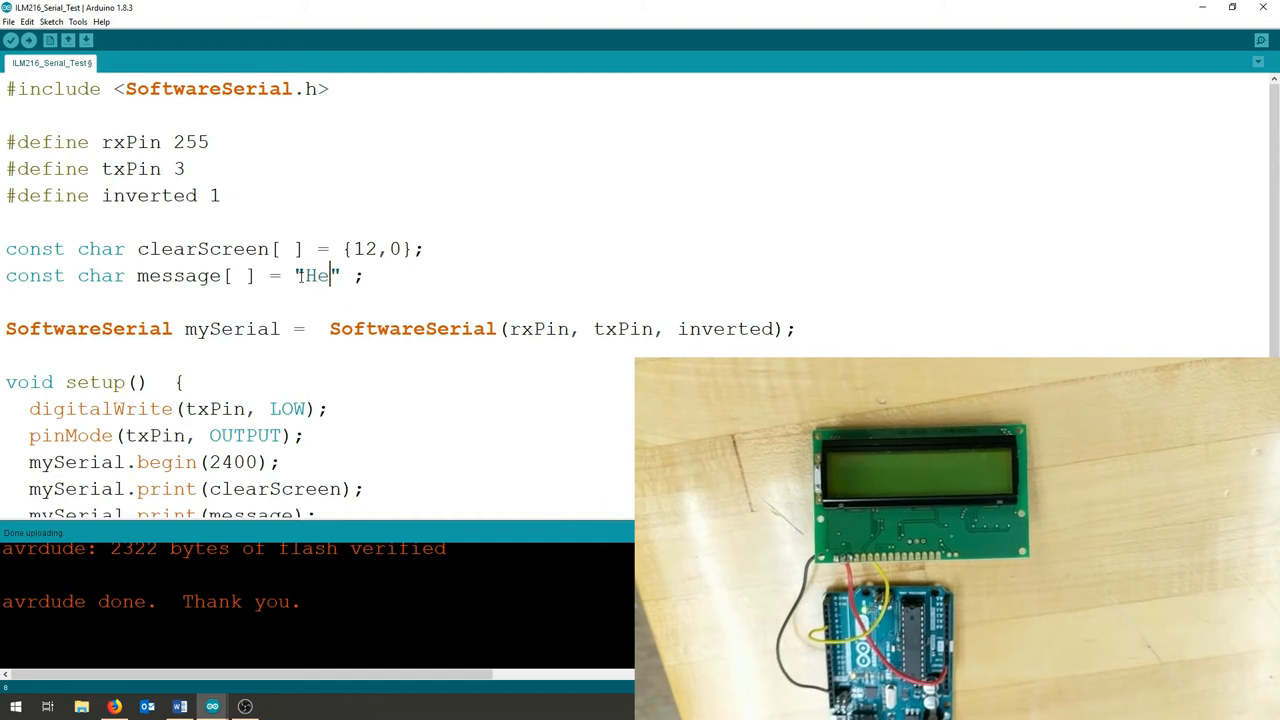
text(llo)
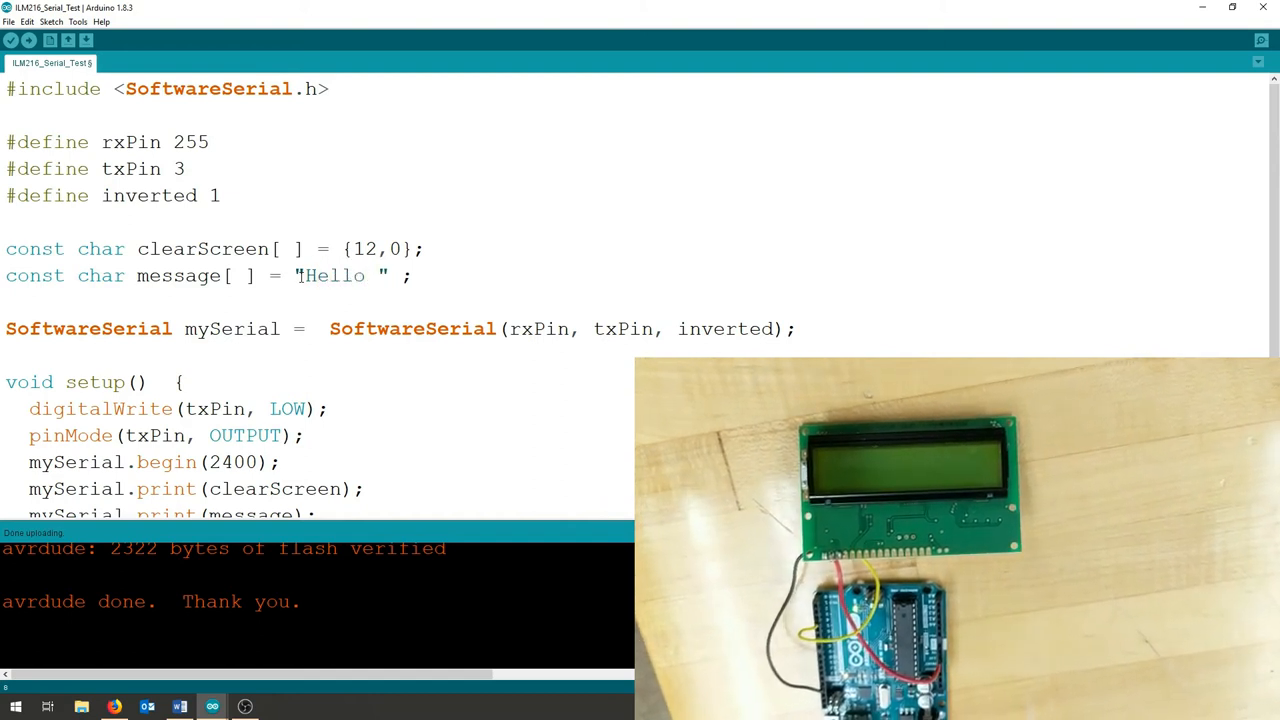
text(Wor)
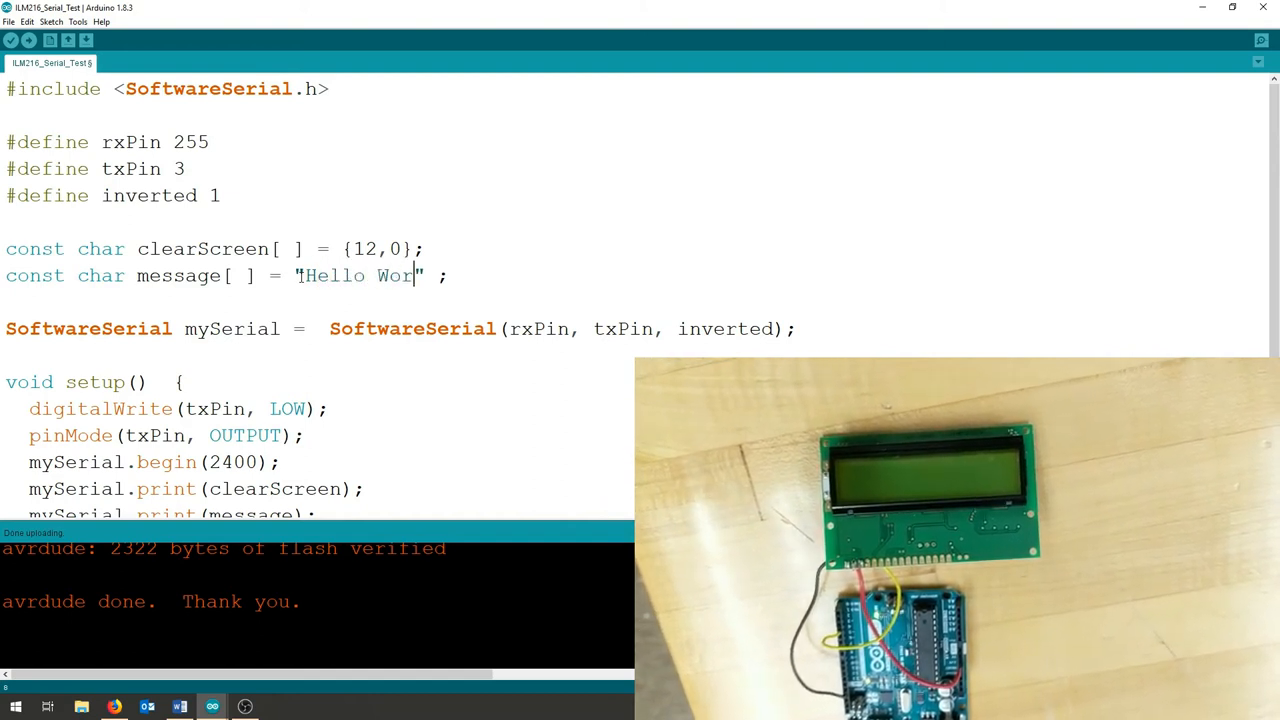
text(ld!)
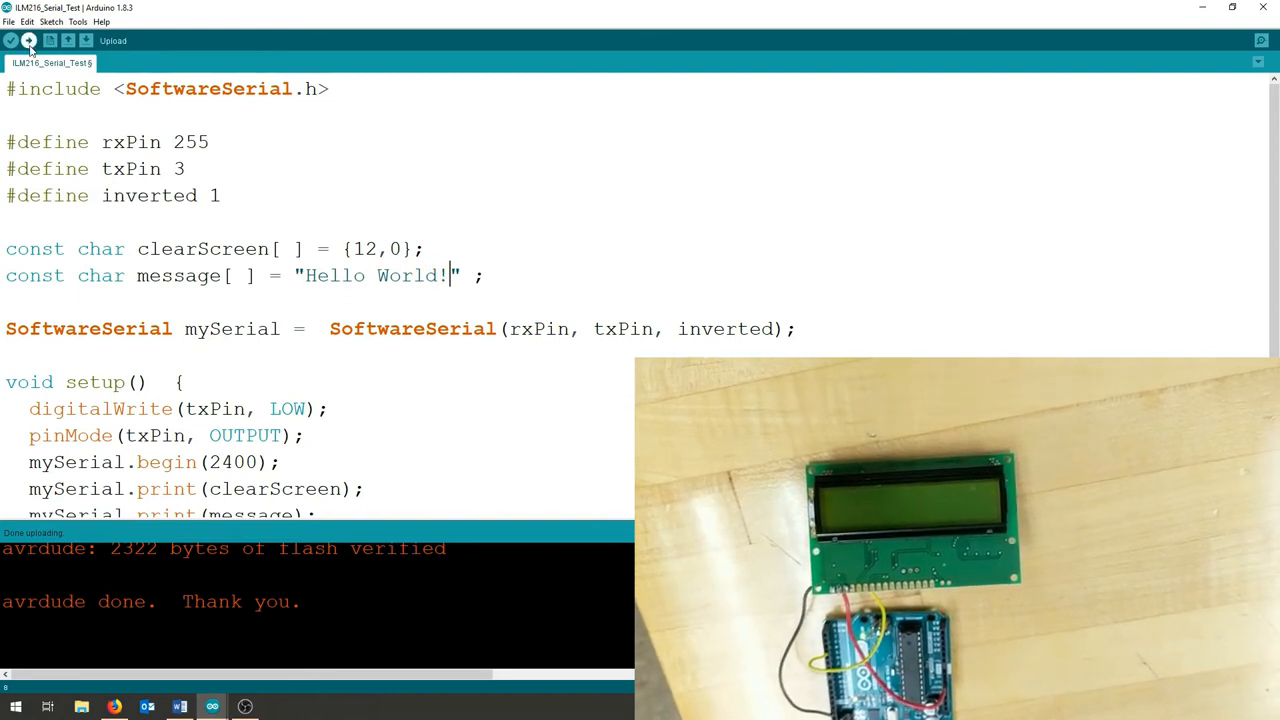
click(28, 40)
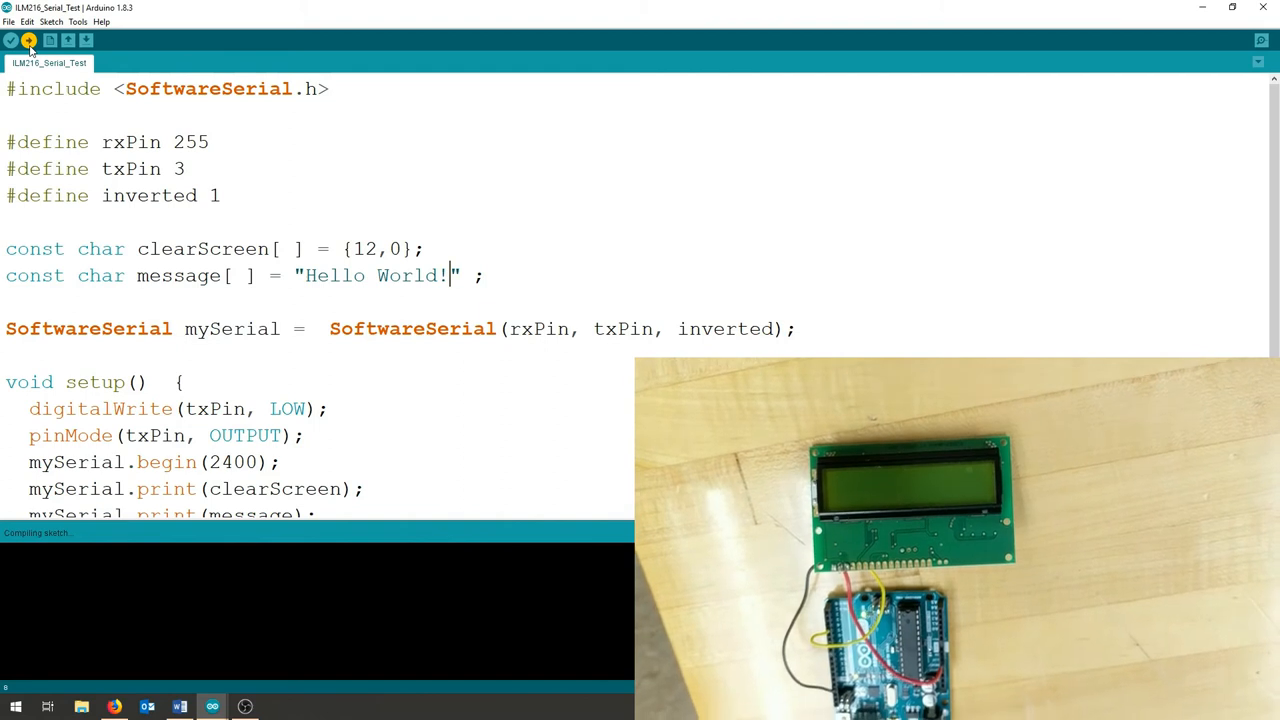